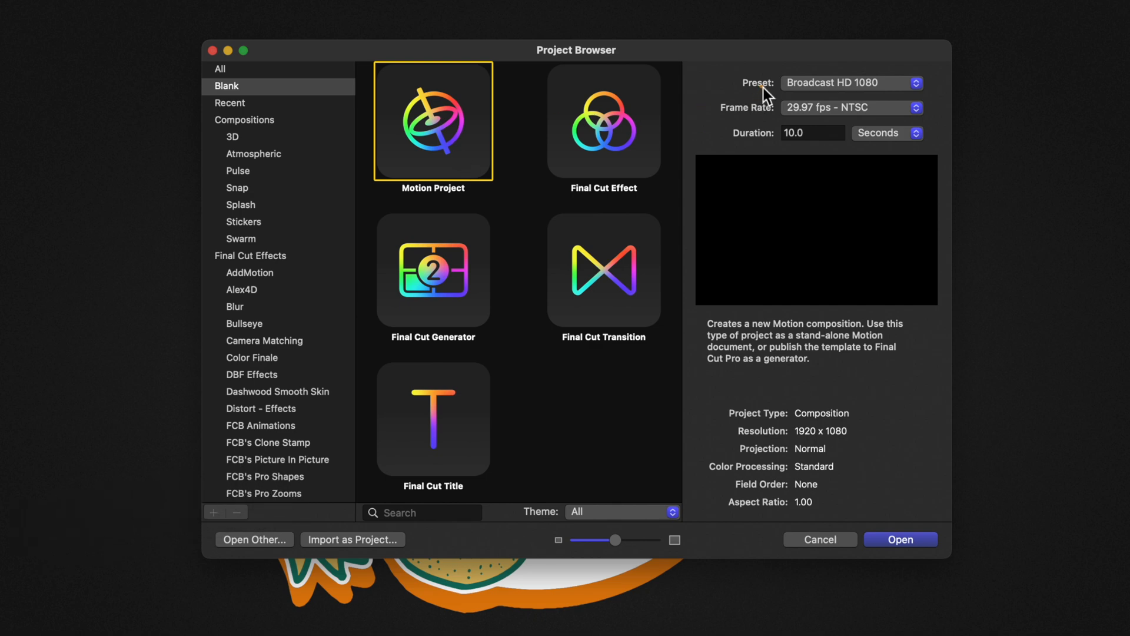
pyautogui.moveTo(849, 105)
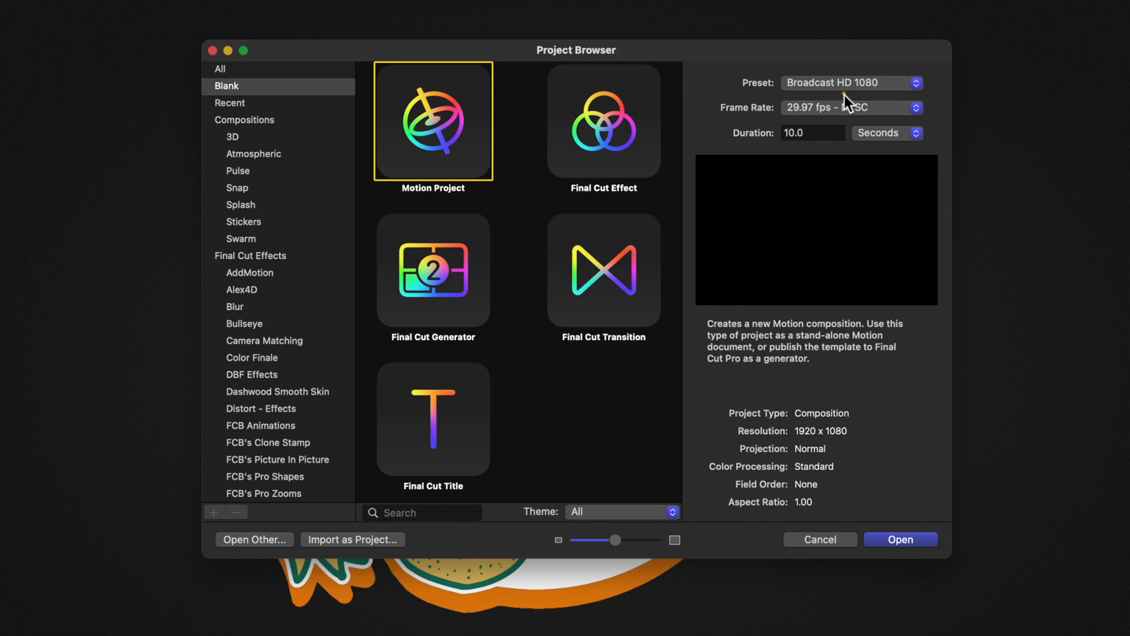
pyautogui.moveTo(836, 116)
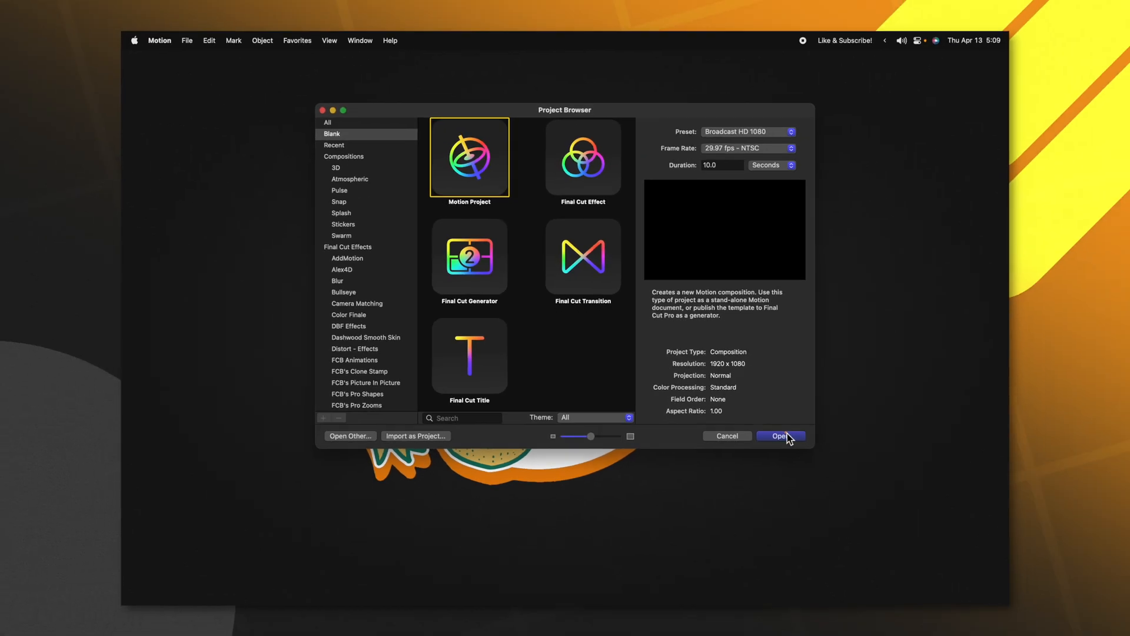
# - Open a blank Motion project with the Broadcast HD 1080 preset at 29.97 fps
pyautogui.click(780, 435)
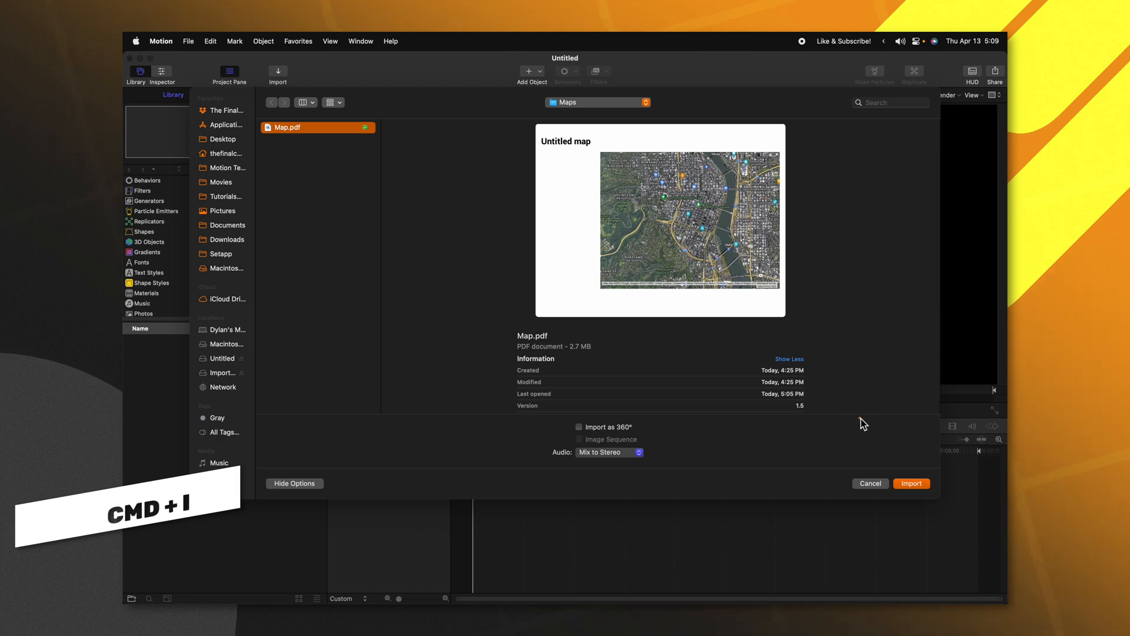
# - Import Map.pdf from the Maps folder so it fills the canvas as the Map layer
pyautogui.click(911, 483)
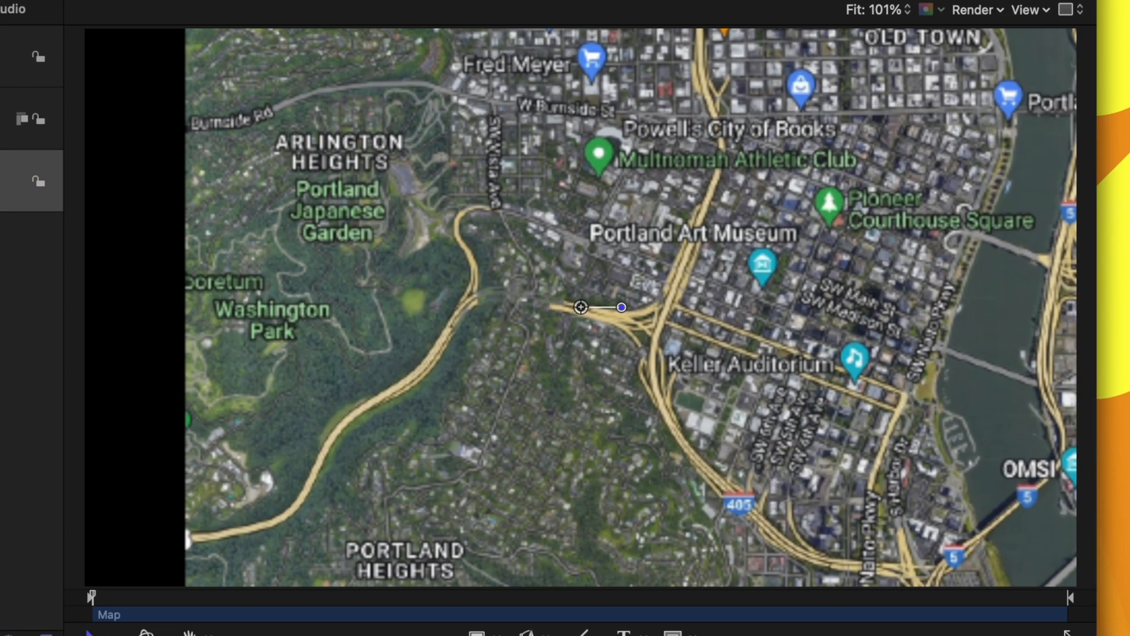
pyautogui.moveTo(68, 166)
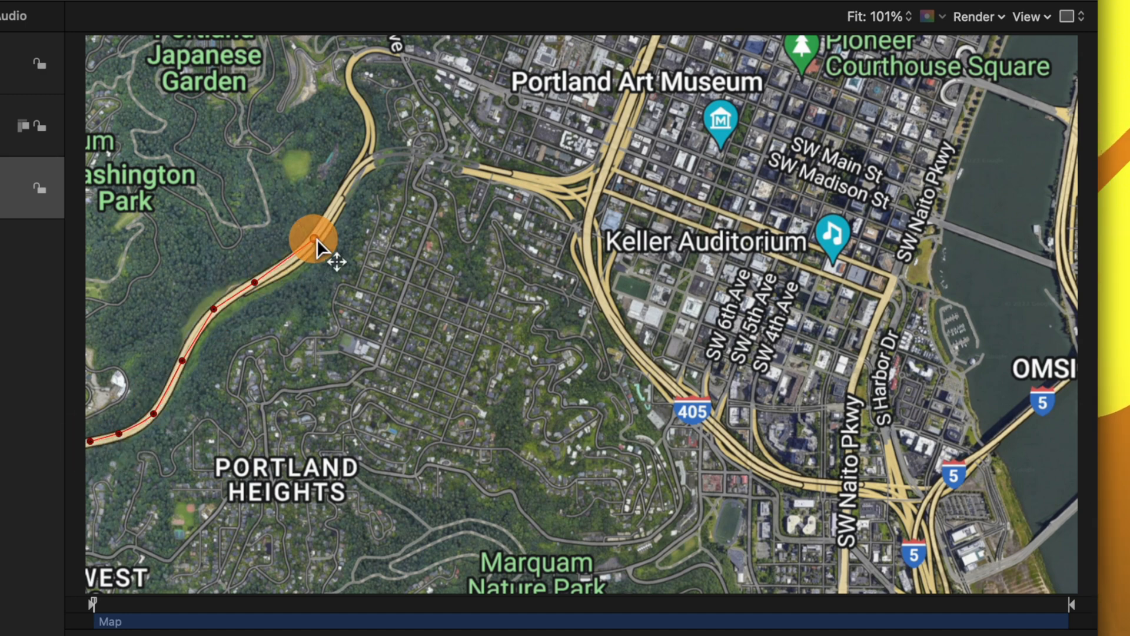
# - Draw a Bezier route along the highway from Washington Park toward the riverfront
pyautogui.moveTo(318, 238); pyautogui.dragTo(400, 159)
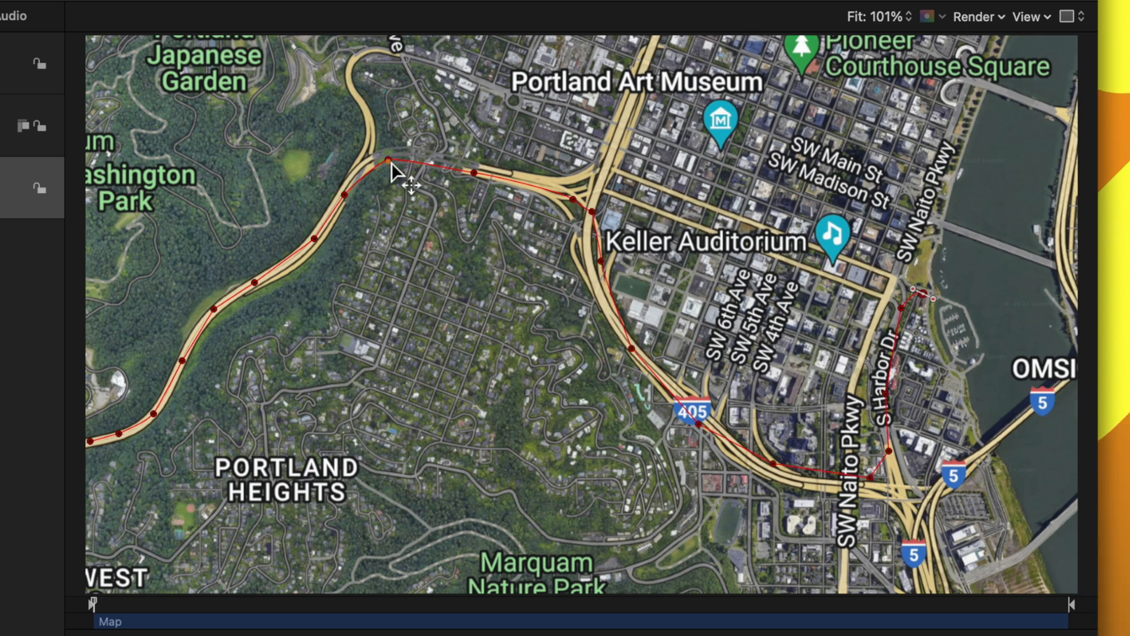
pyautogui.moveTo(941, 311)
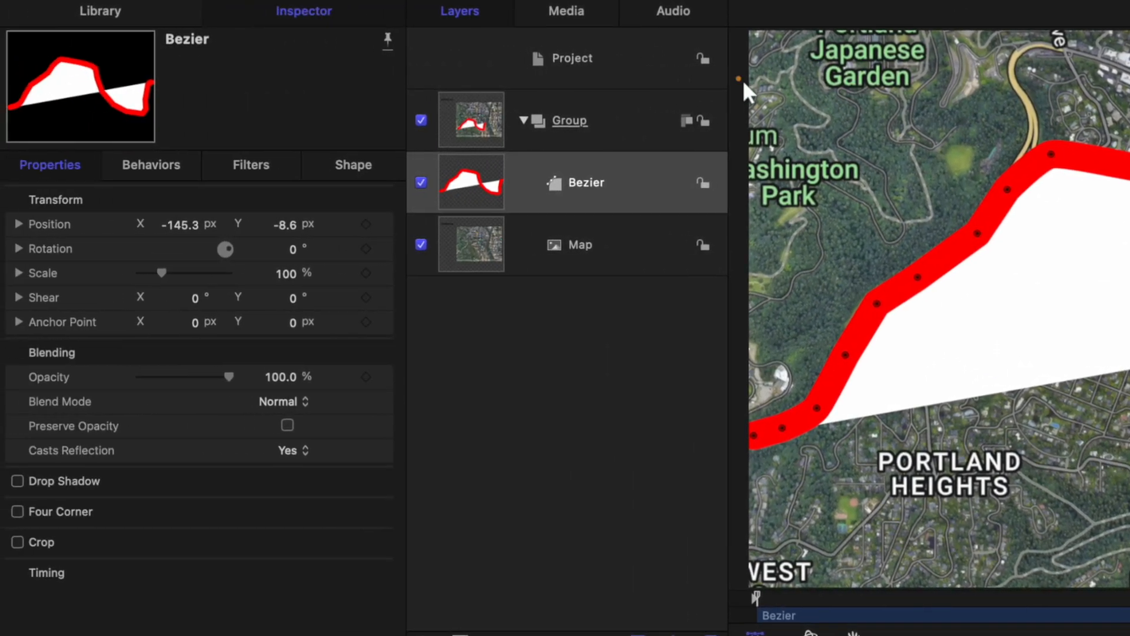
# - Turn off the route's fill, apply the Sable 05 Irregular brush in yellow, and adjust stroke width
pyautogui.click(353, 164)
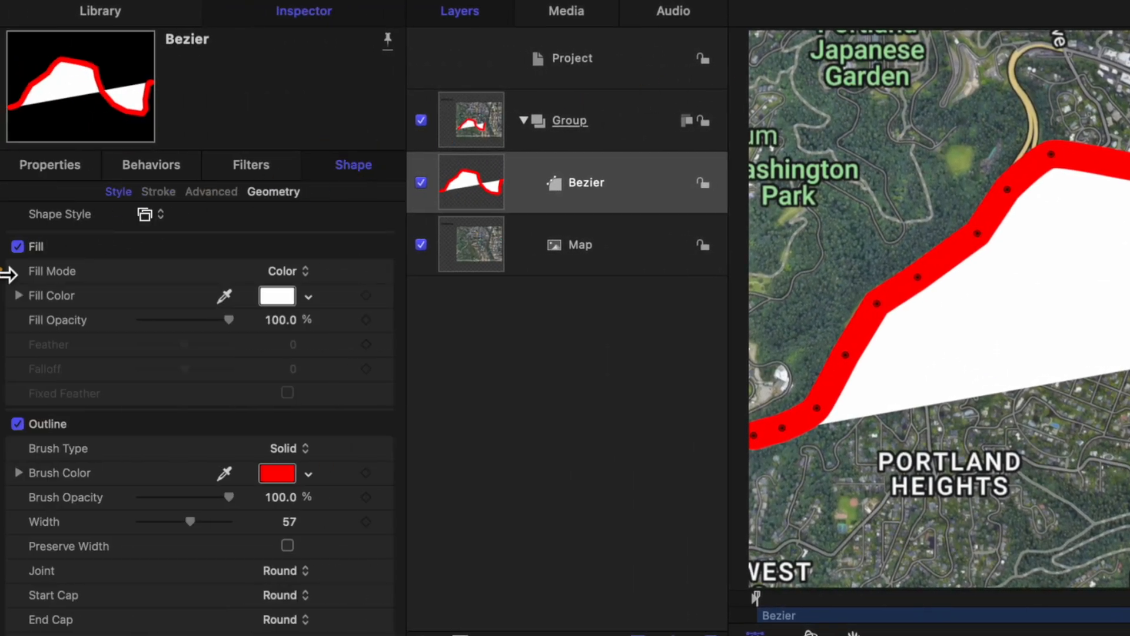
pyautogui.click(17, 247)
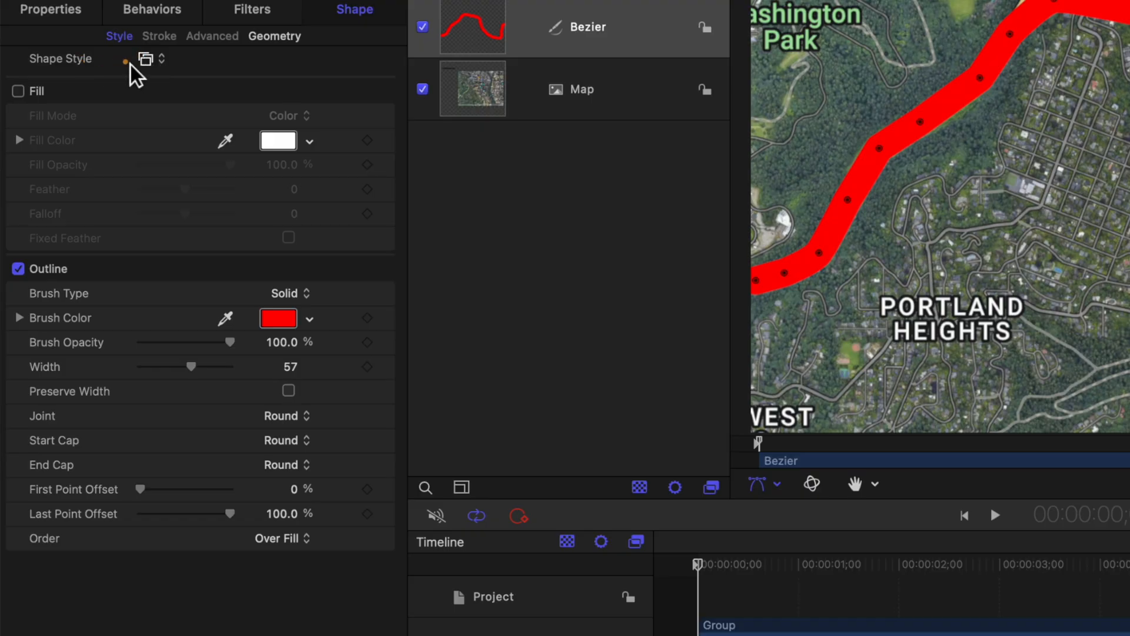
pyautogui.click(150, 59)
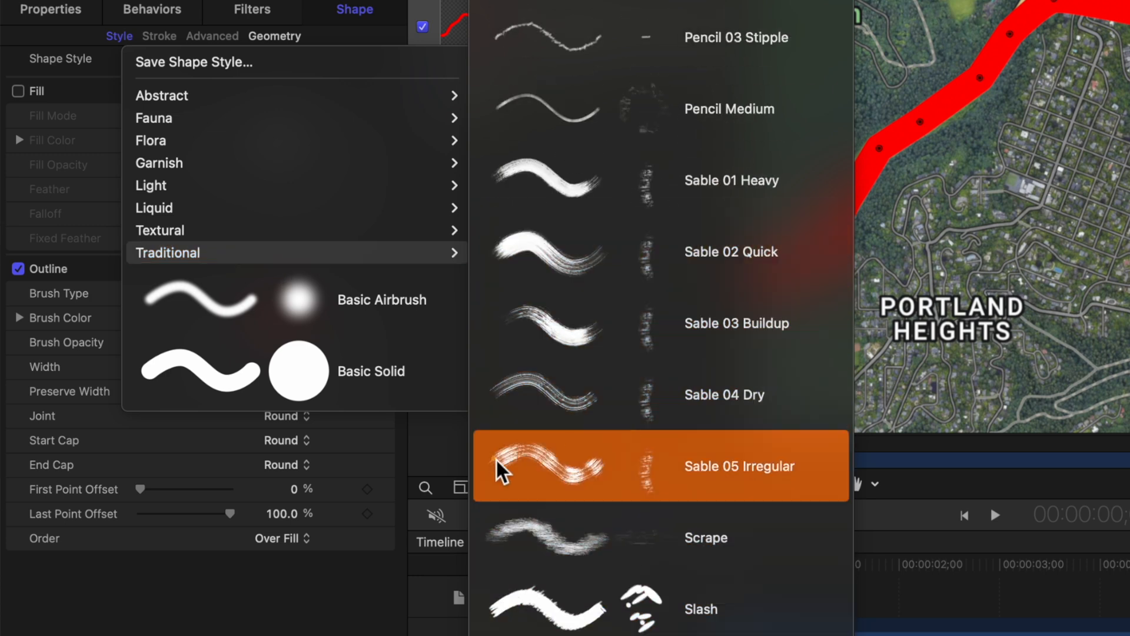
pyautogui.click(660, 466)
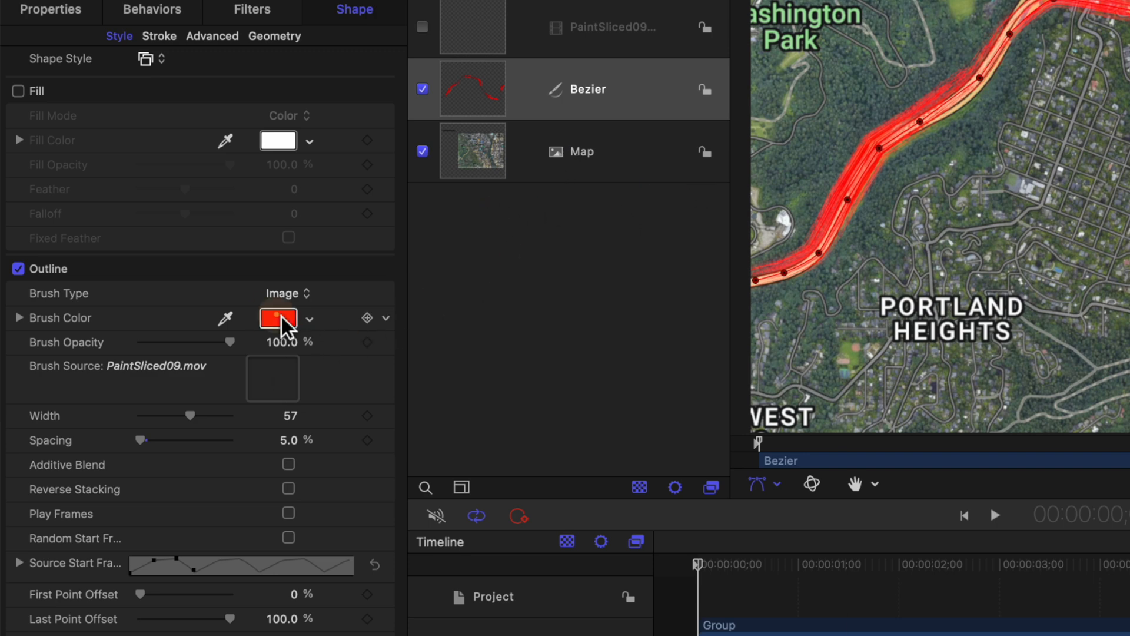
pyautogui.click(278, 318)
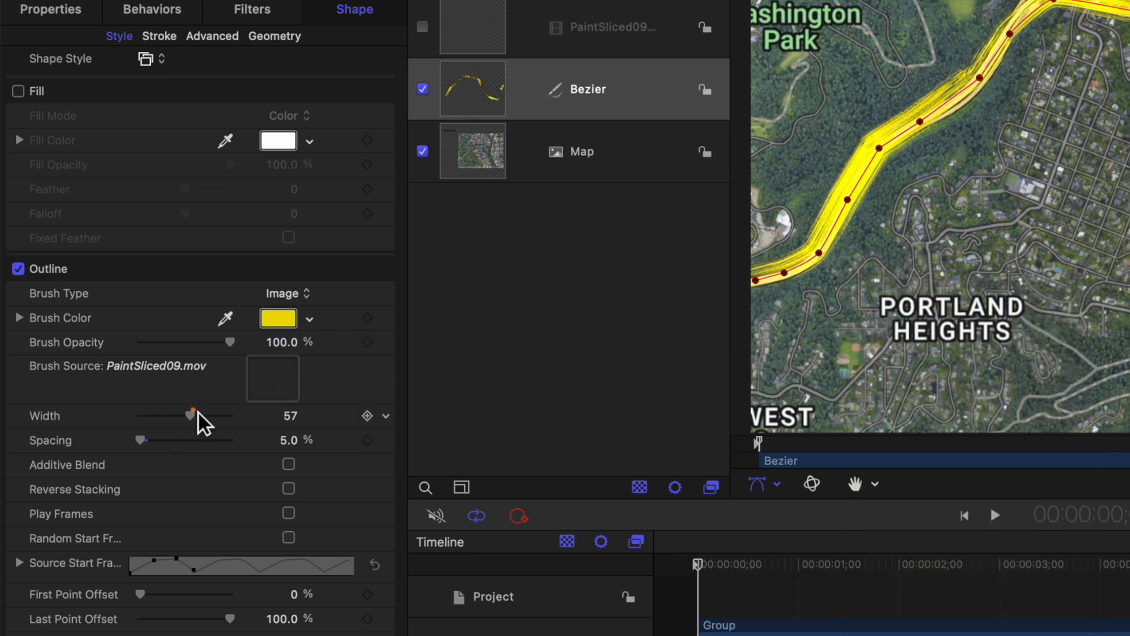
pyautogui.moveTo(192, 415); pyautogui.dragTo(162, 416)
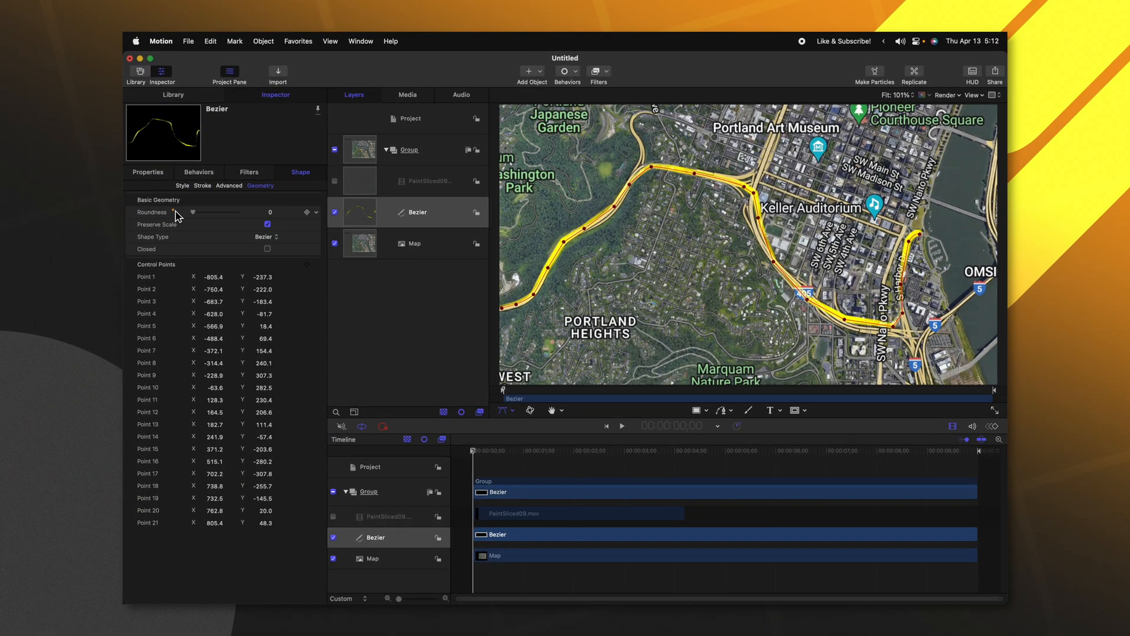
# - Raise the route shape's Roundness to about 27
pyautogui.moveTo(193, 212); pyautogui.dragTo(205, 212)
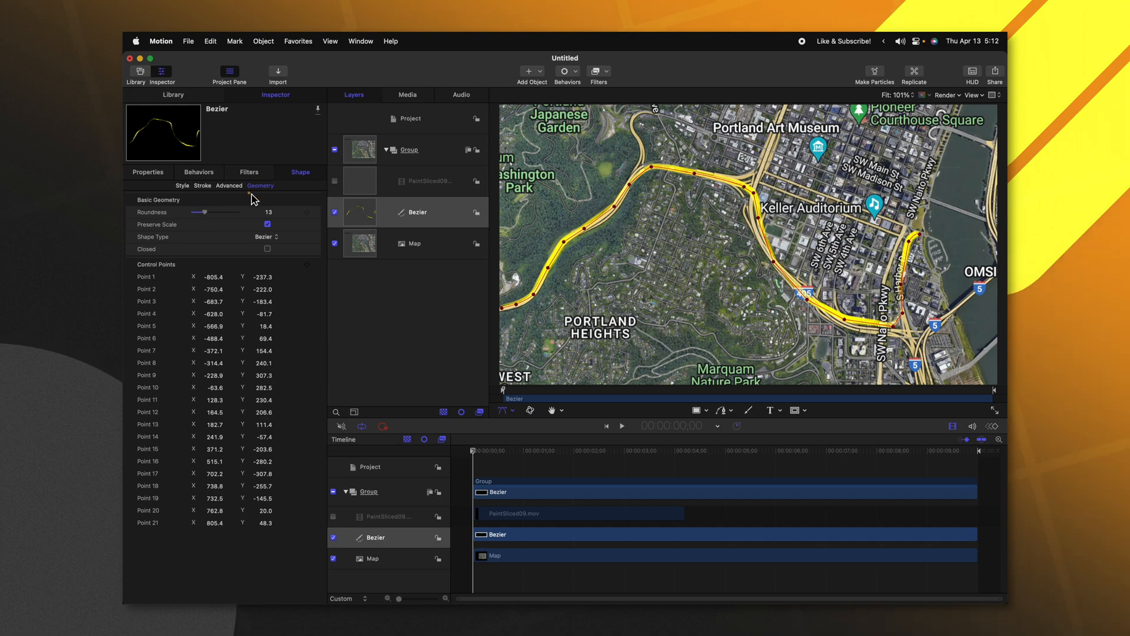
pyautogui.moveTo(205, 212); pyautogui.dragTo(215, 212)
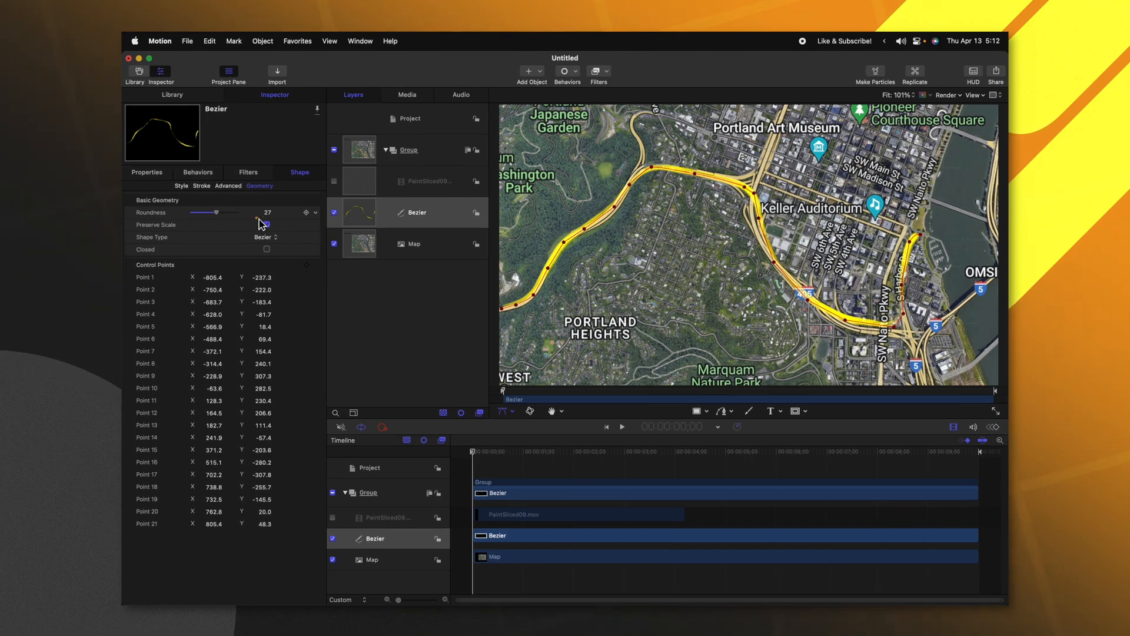
# - Add a Write On behavior to the route with Natural speed and preview it
pyautogui.click(566, 71)
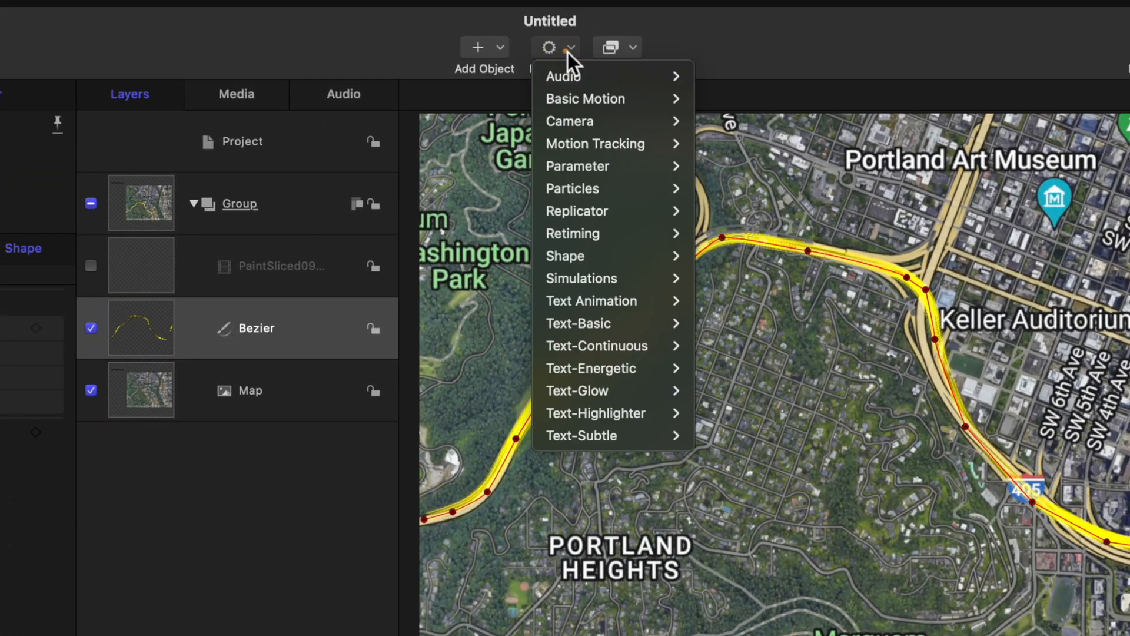
pyautogui.moveTo(565, 256)
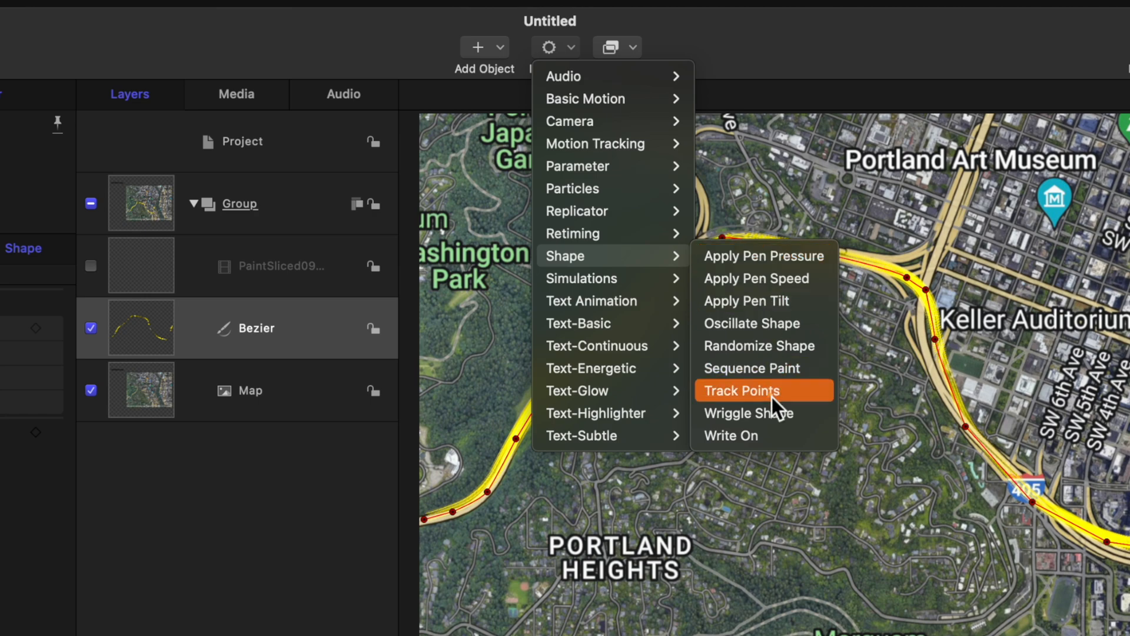
pyautogui.click(730, 436)
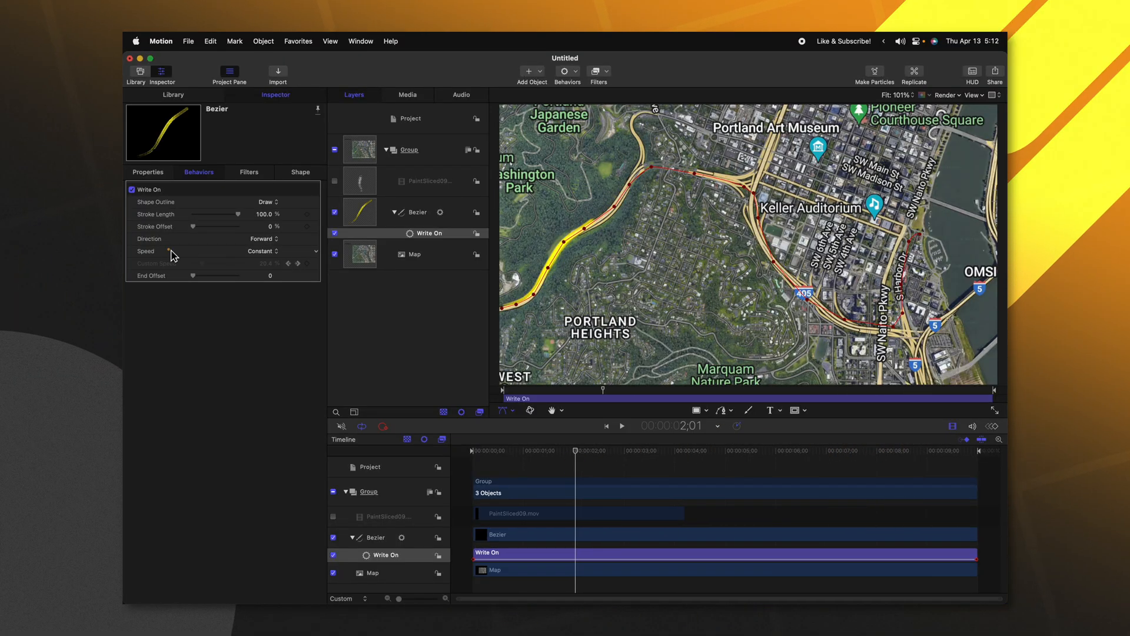
pyautogui.click(620, 425)
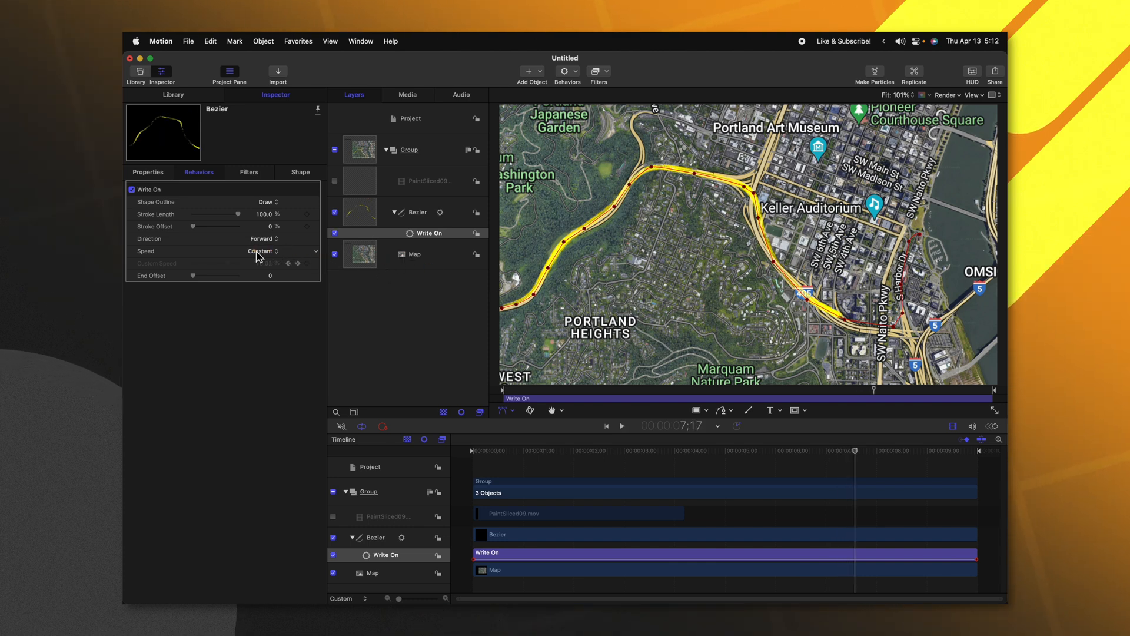
pyautogui.click(262, 251)
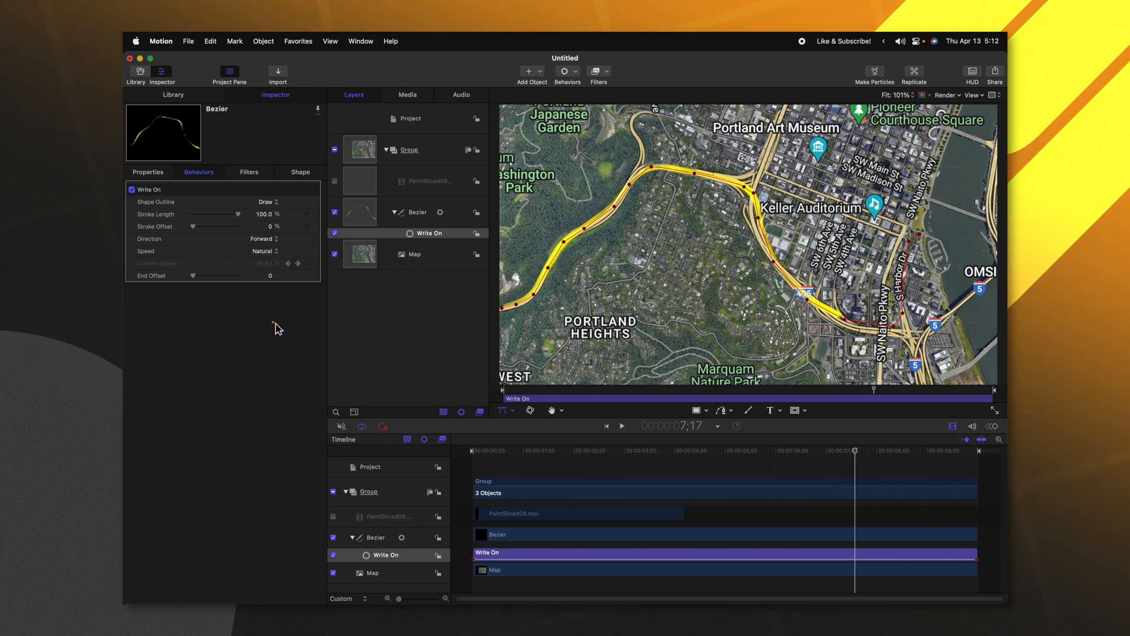
pyautogui.click(607, 427)
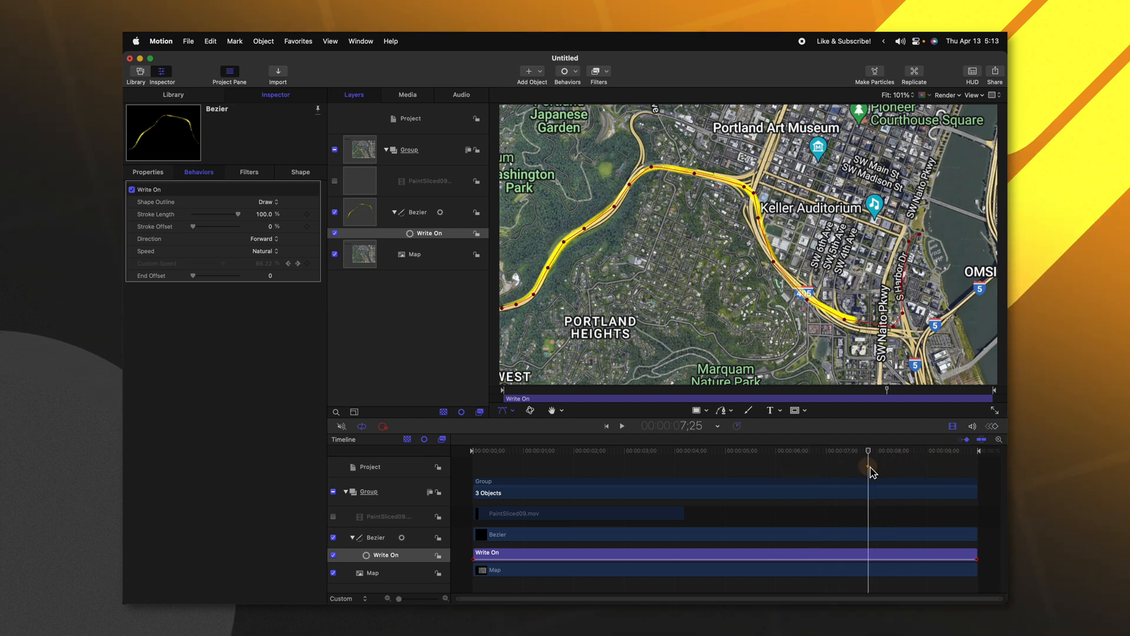
pyautogui.moveTo(869, 462); pyautogui.dragTo(793, 461)
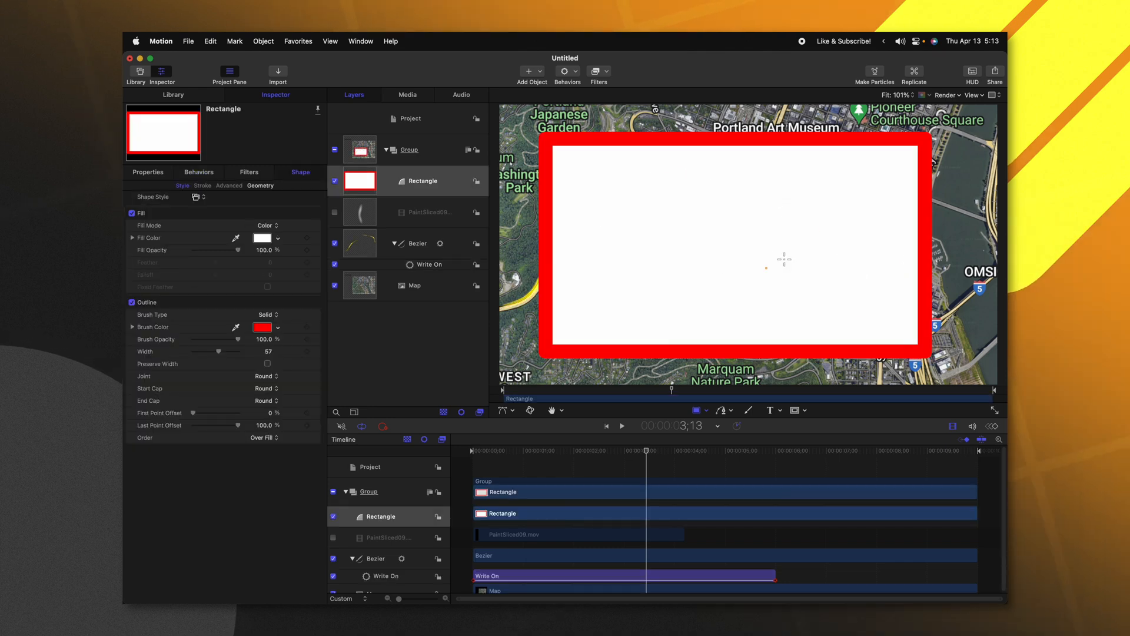
pyautogui.moveTo(700, 209)
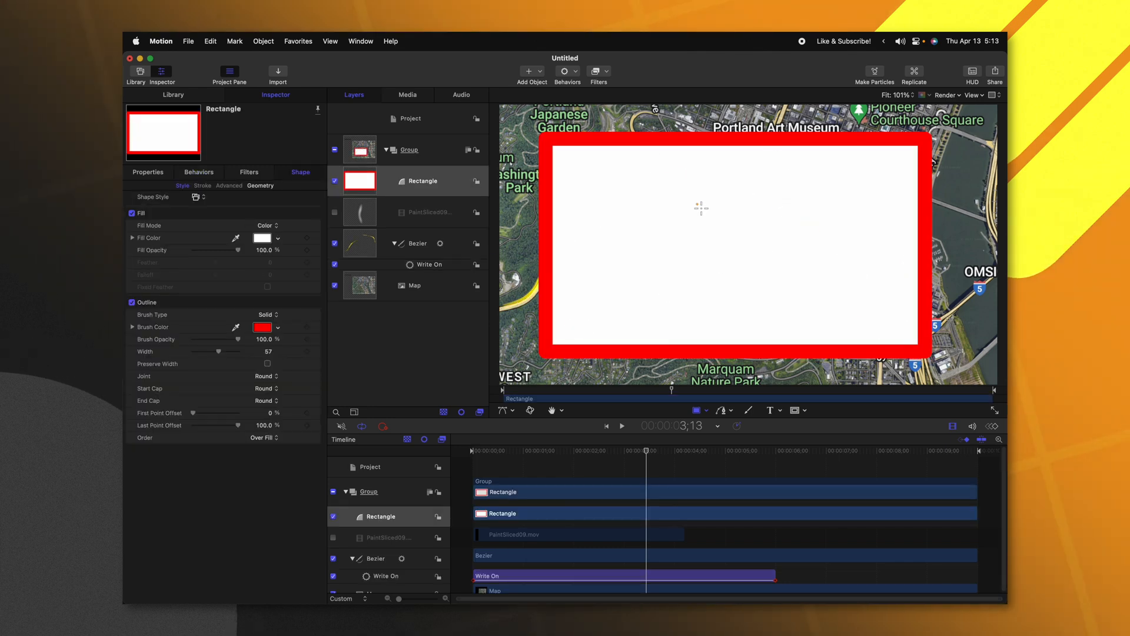
# - Remove the rectangle's red outline and rename the layer to Framer
pyautogui.click(132, 302)
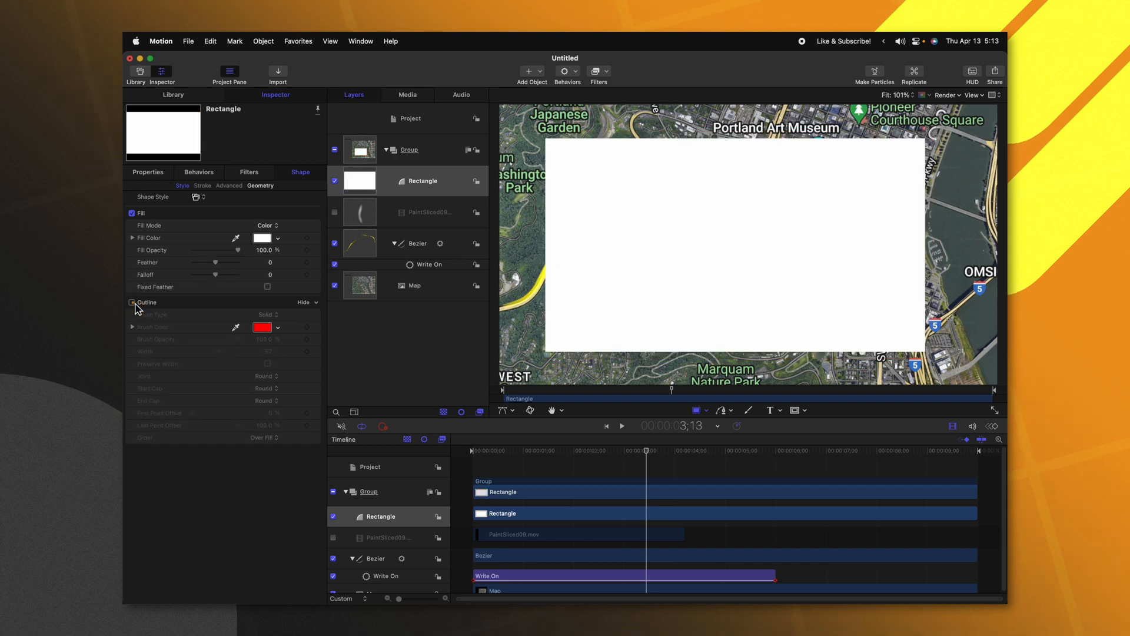
pyautogui.click(422, 180)
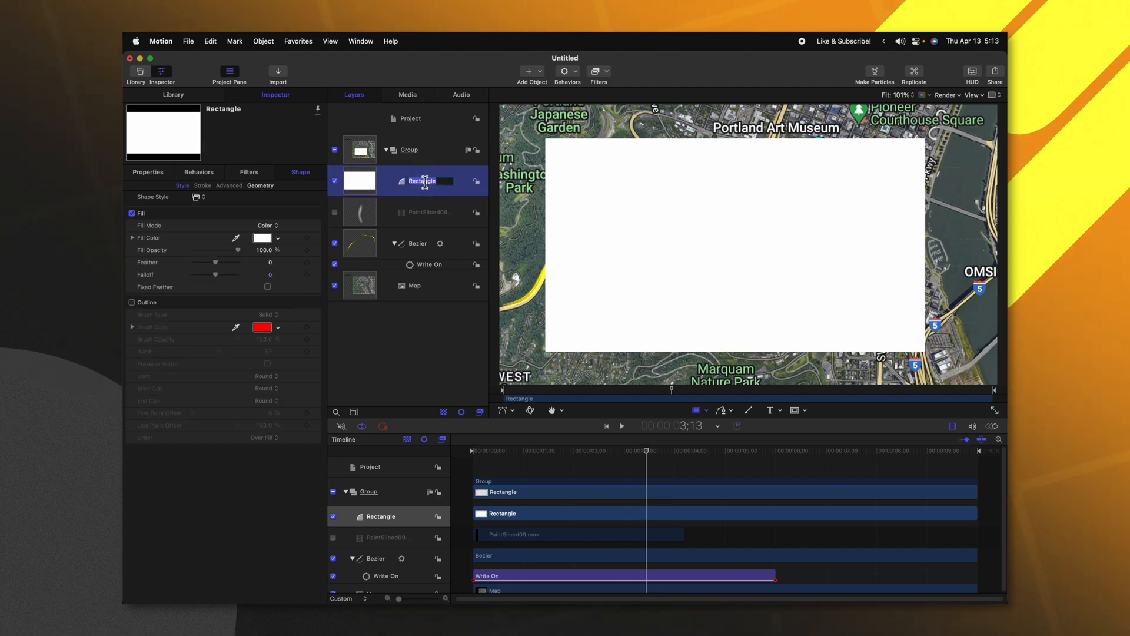
pyautogui.write('Framer')
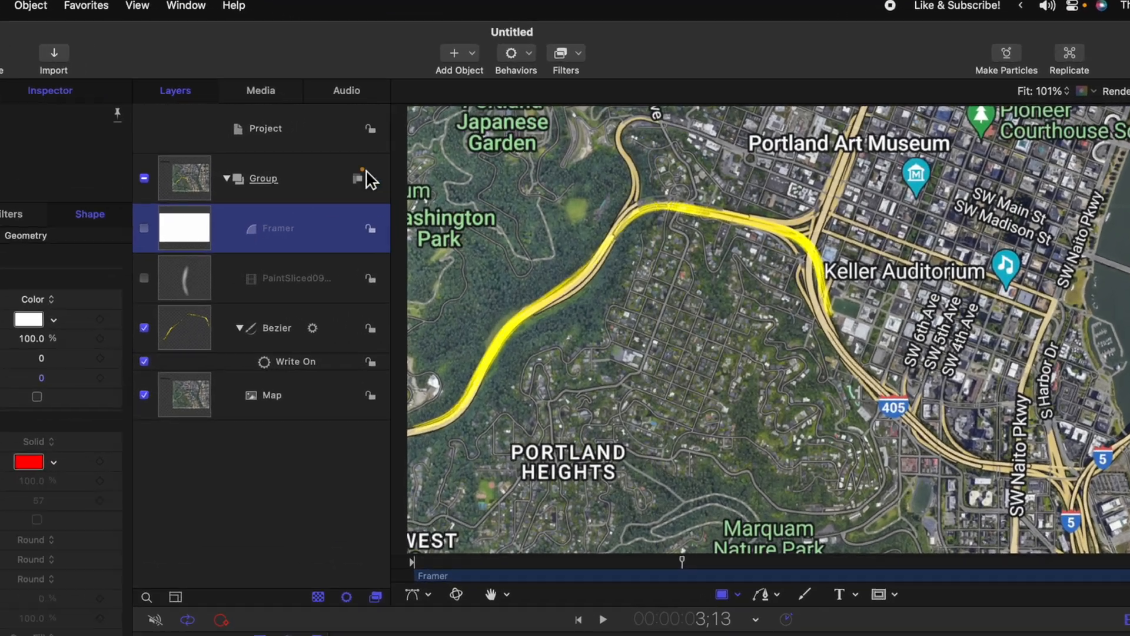
# - Add a Motion Path to Framer with Geometry path shape sourced from the Bezier route
pyautogui.click(511, 52)
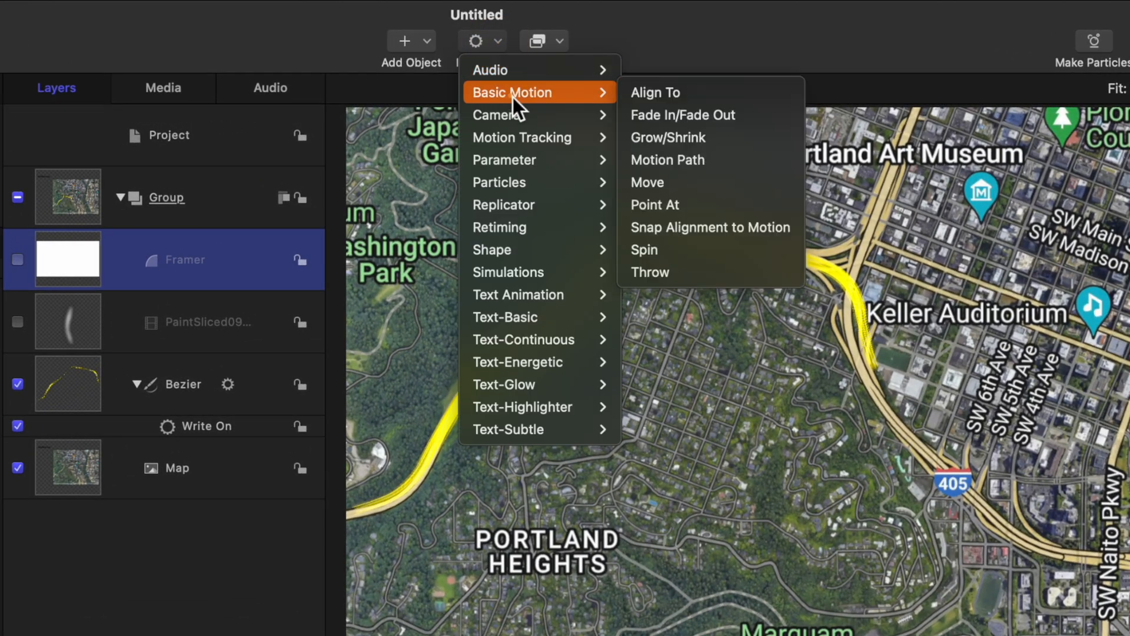
pyautogui.moveTo(667, 160)
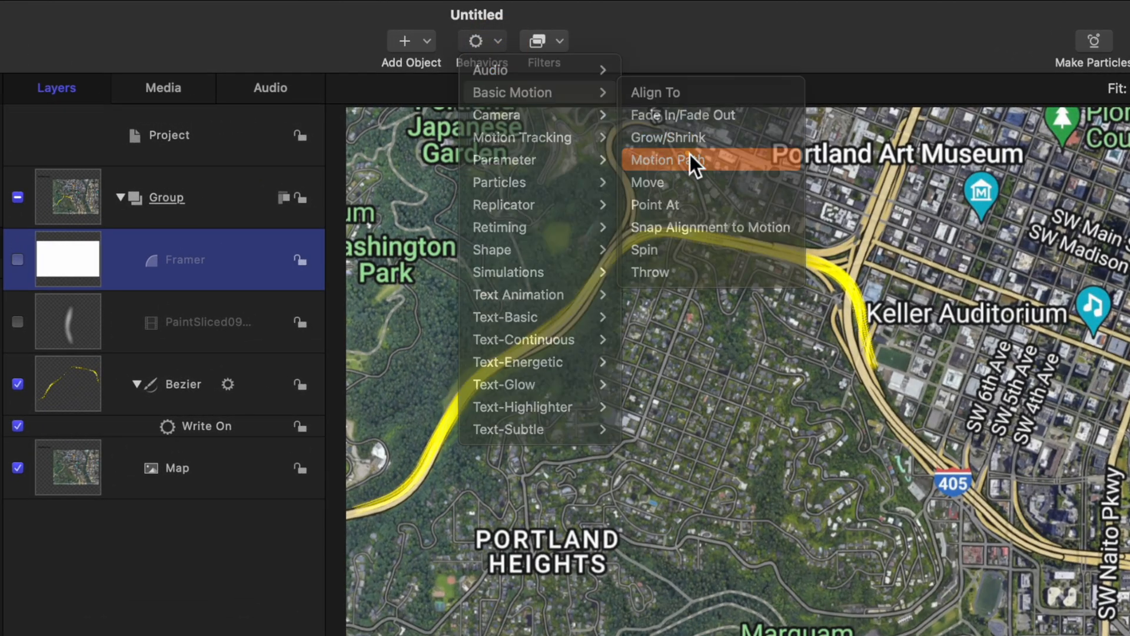
pyautogui.click(665, 160)
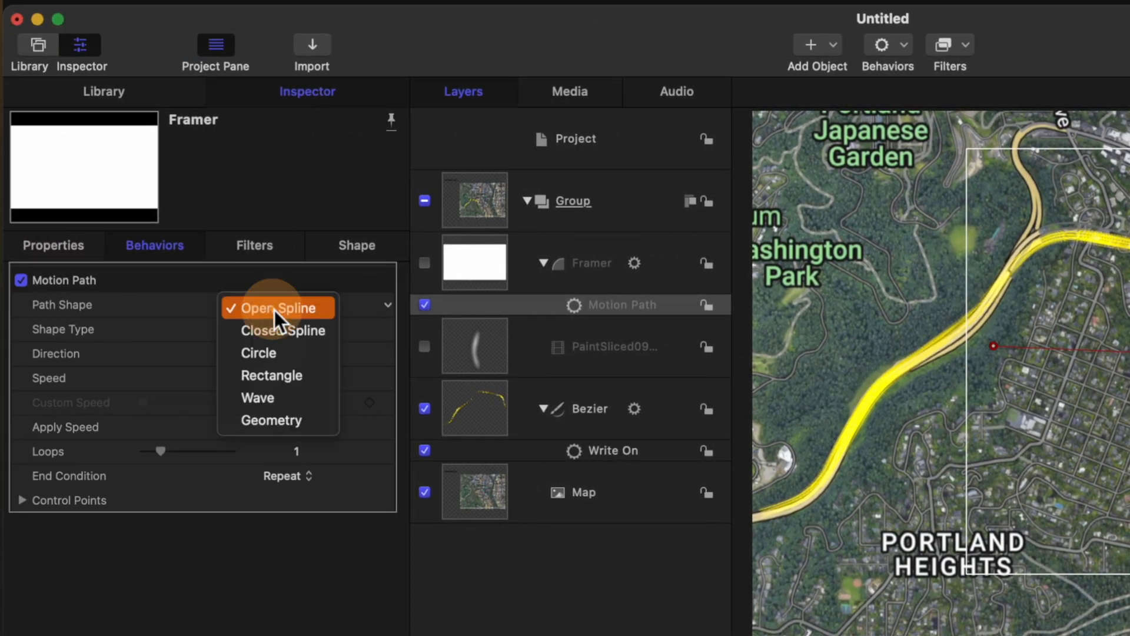
pyautogui.click(272, 420)
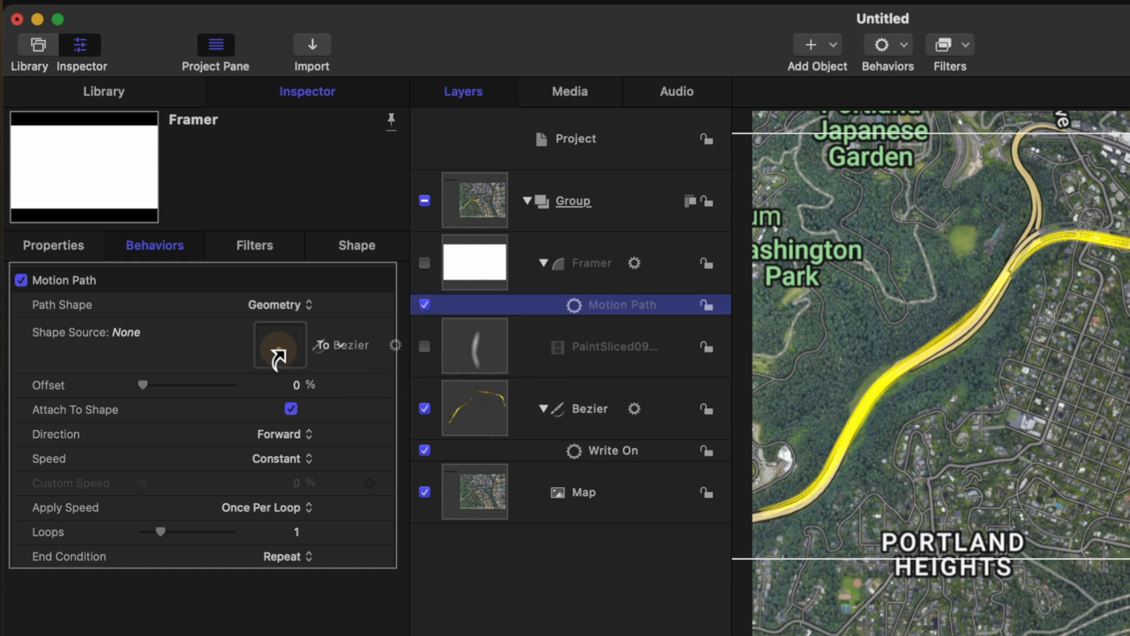
pyautogui.click(280, 344)
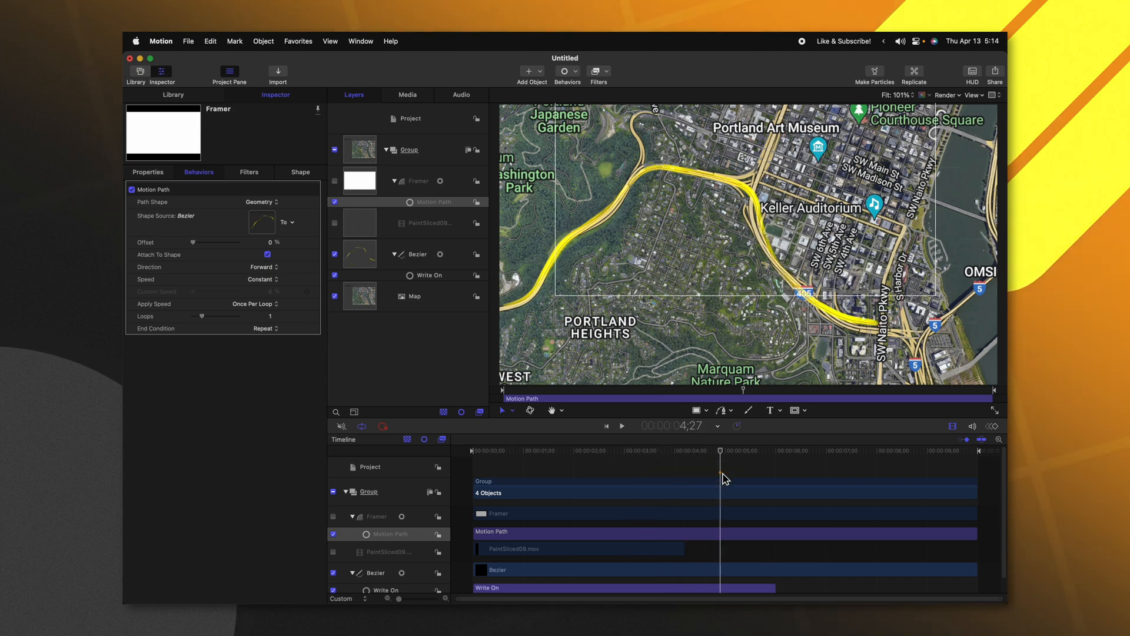
pyautogui.moveTo(729, 471)
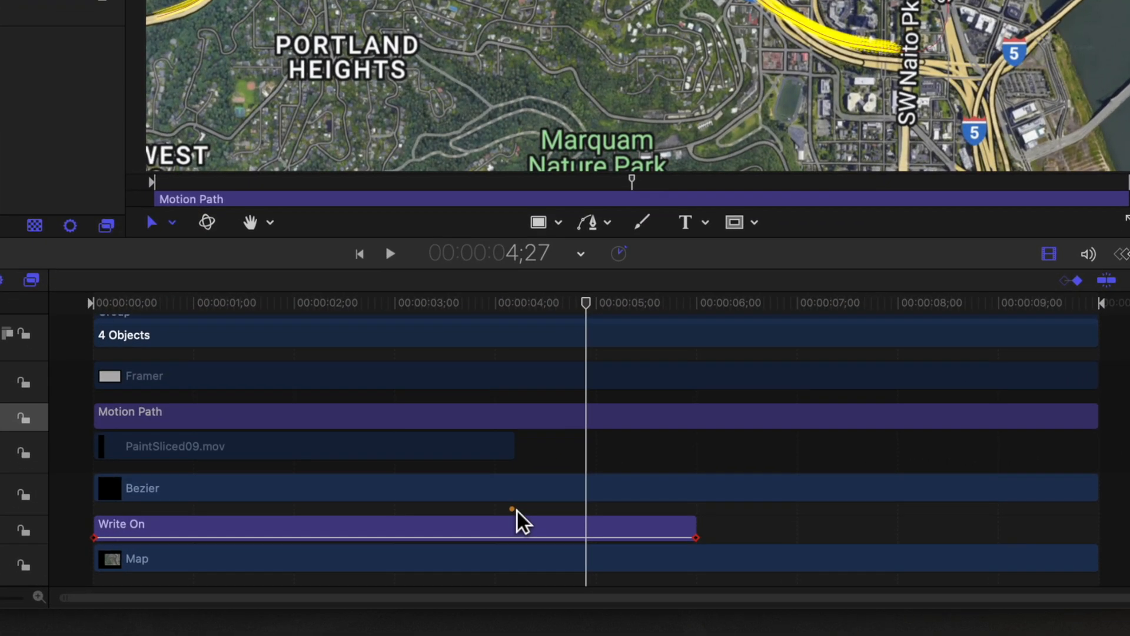
# - Set the Motion Path's out point at the last Write On frame, then scrub to preview
pyautogui.moveTo(585, 302); pyautogui.dragTo(696, 302)
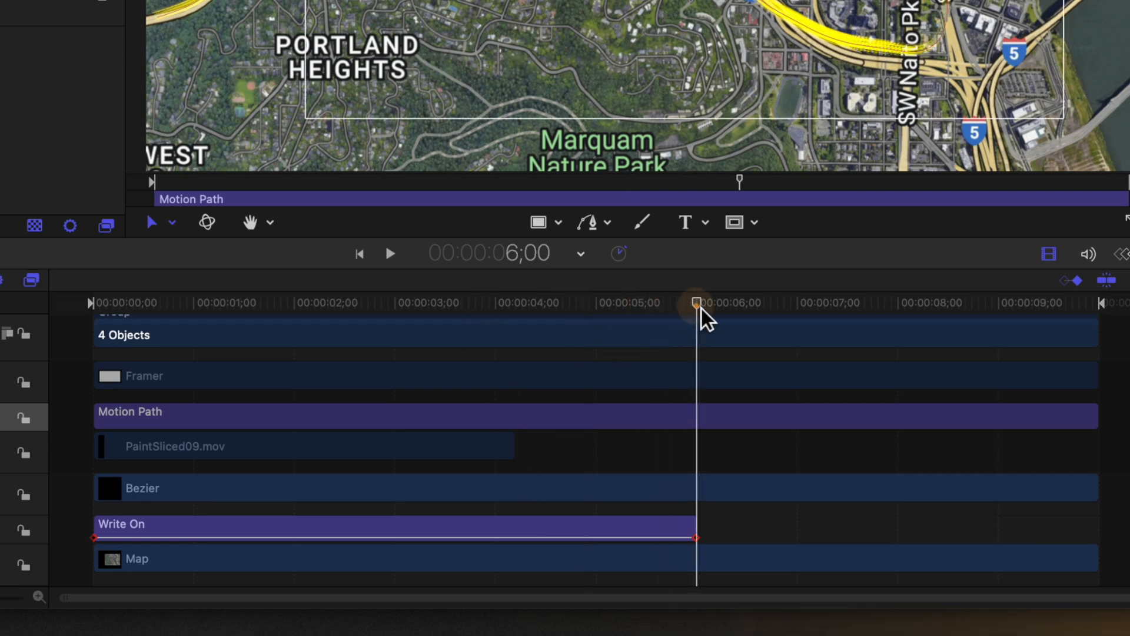
pyautogui.moveTo(699, 303); pyautogui.dragTo(692, 303)
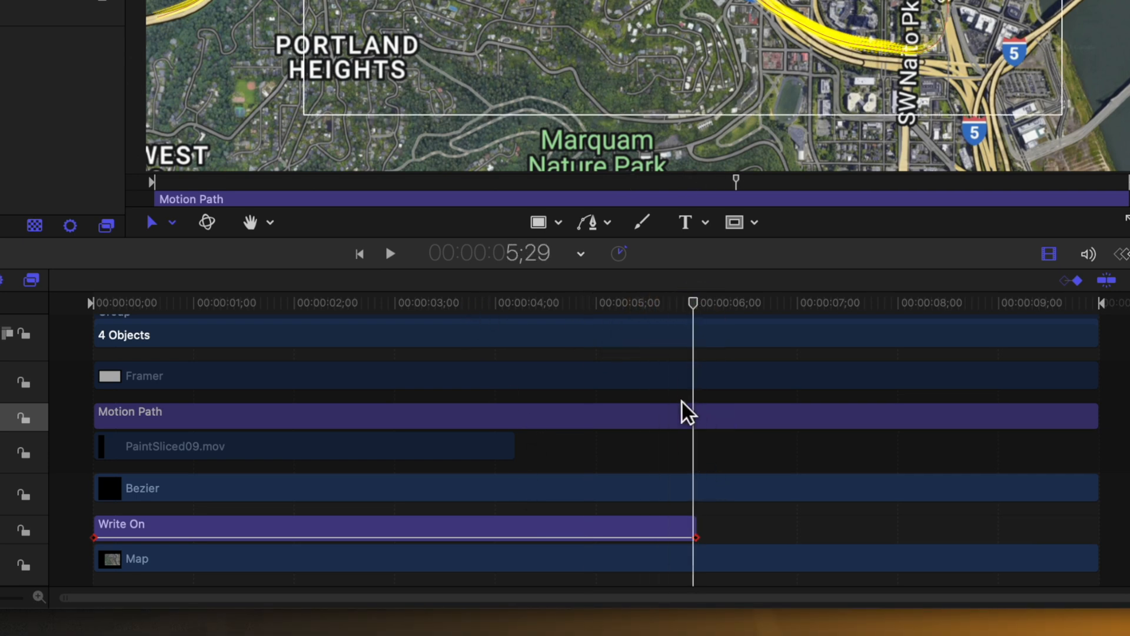
pyautogui.moveTo(147, 418)
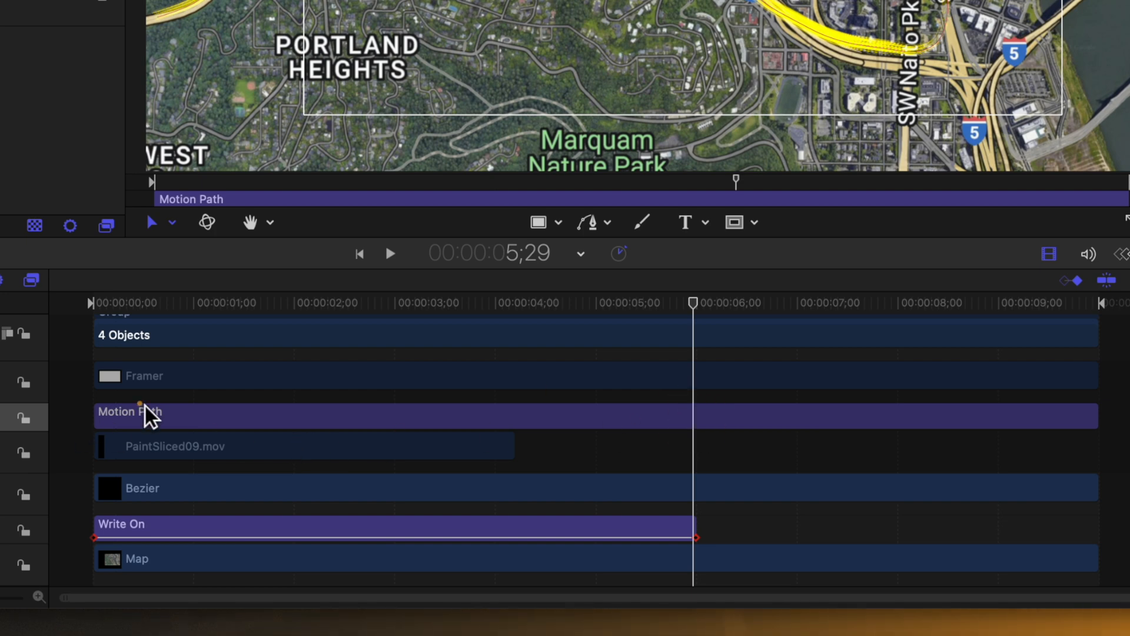
pyautogui.moveTo(149, 424)
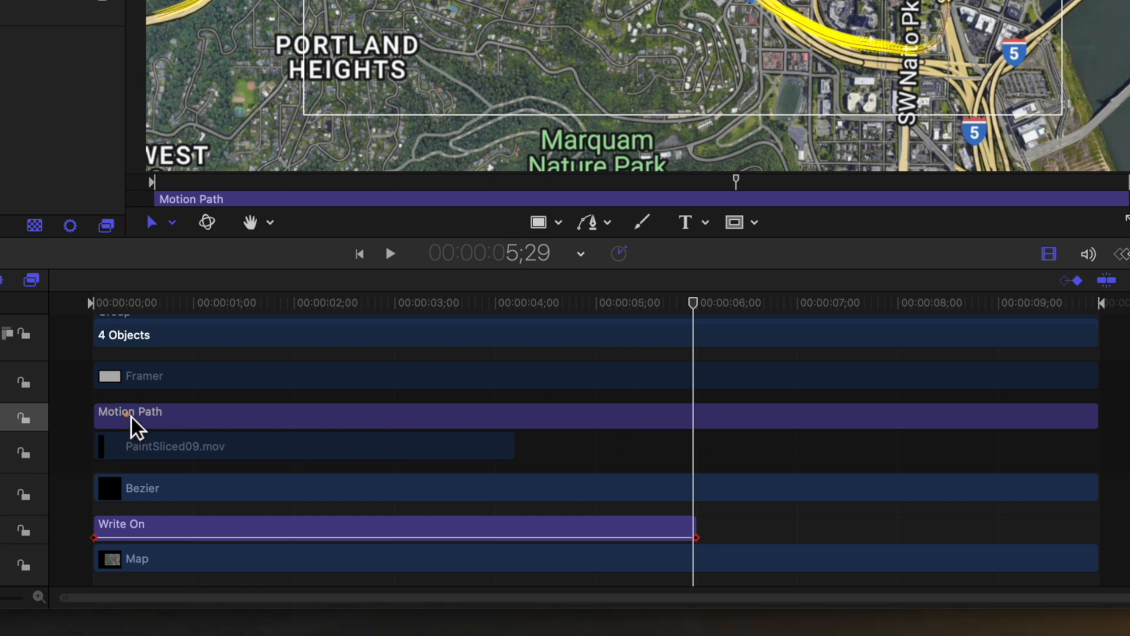
pyautogui.press('o')
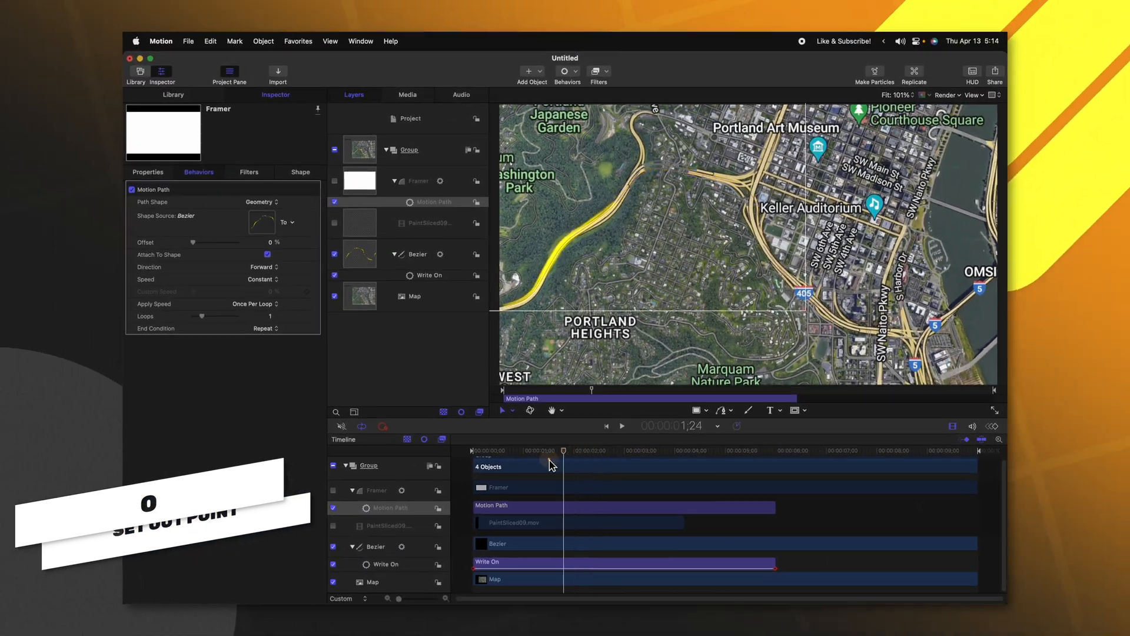
pyautogui.moveTo(552, 450); pyautogui.dragTo(725, 450)
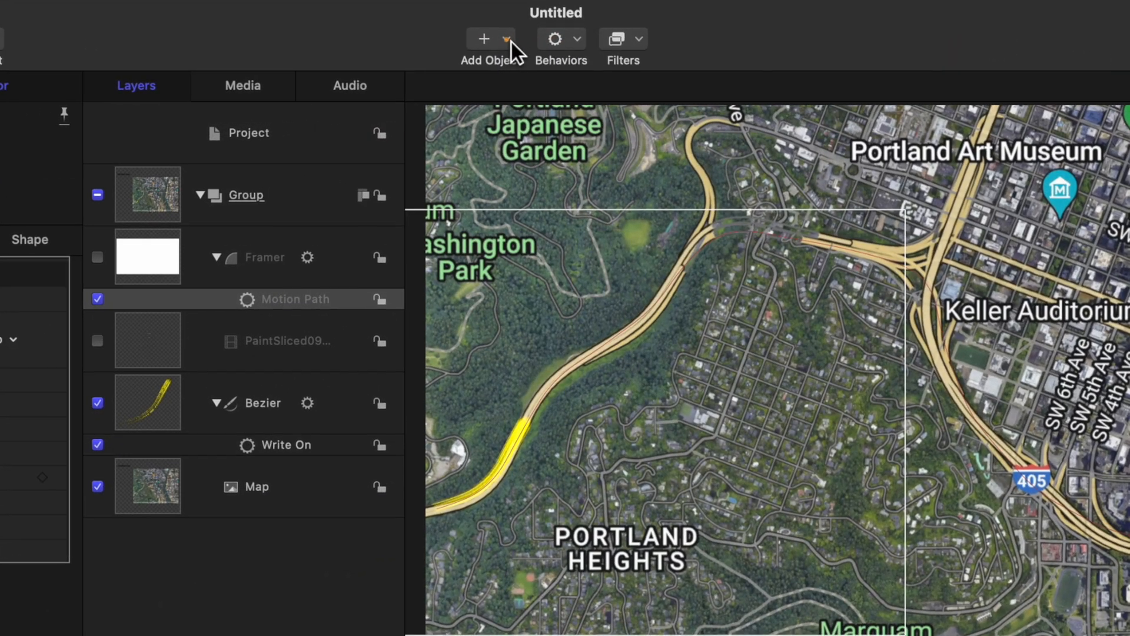
# - Add a Camera object and accept Switch to 3D for the groups
pyautogui.click(484, 38)
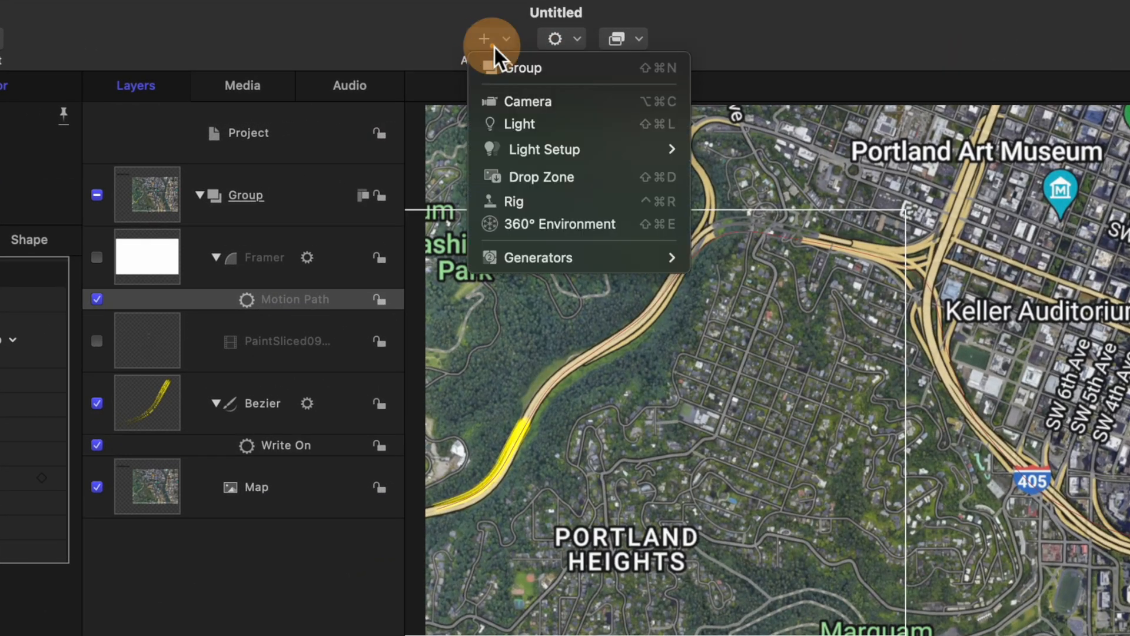
pyautogui.click(527, 100)
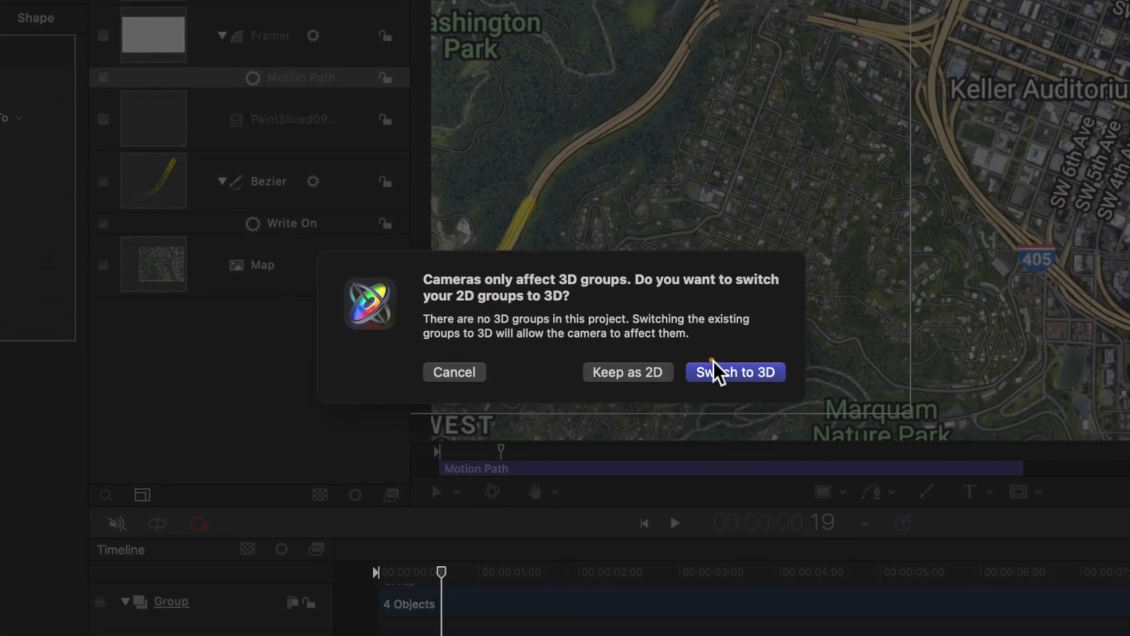
pyautogui.click(734, 372)
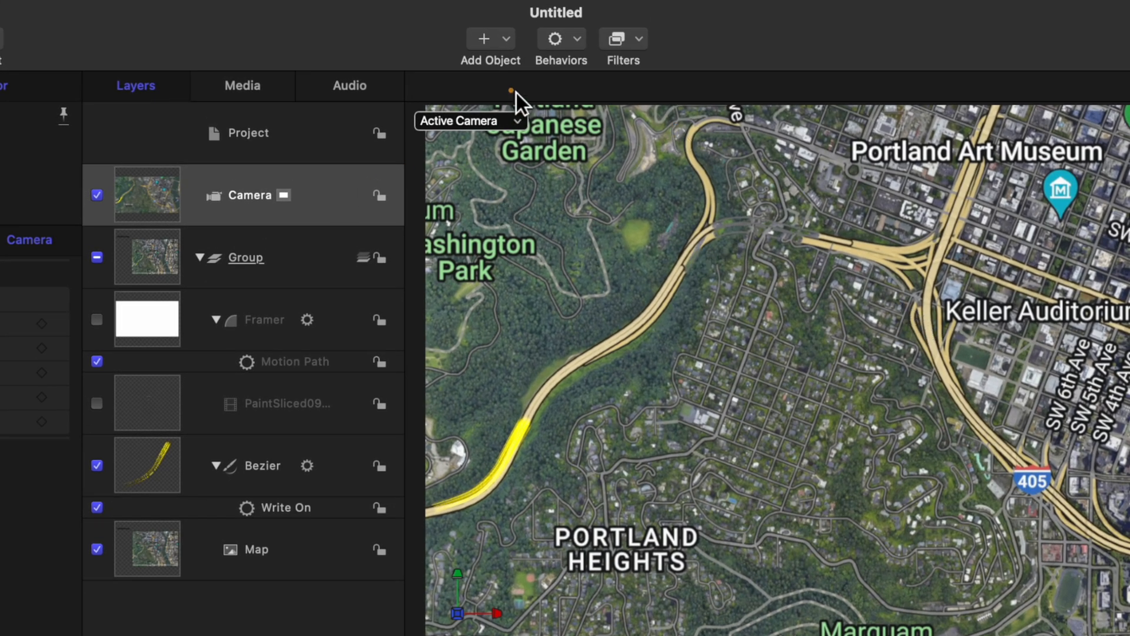
# - Attach a Framing camera behavior to the Camera layer from Behaviors > Camera
pyautogui.click(562, 38)
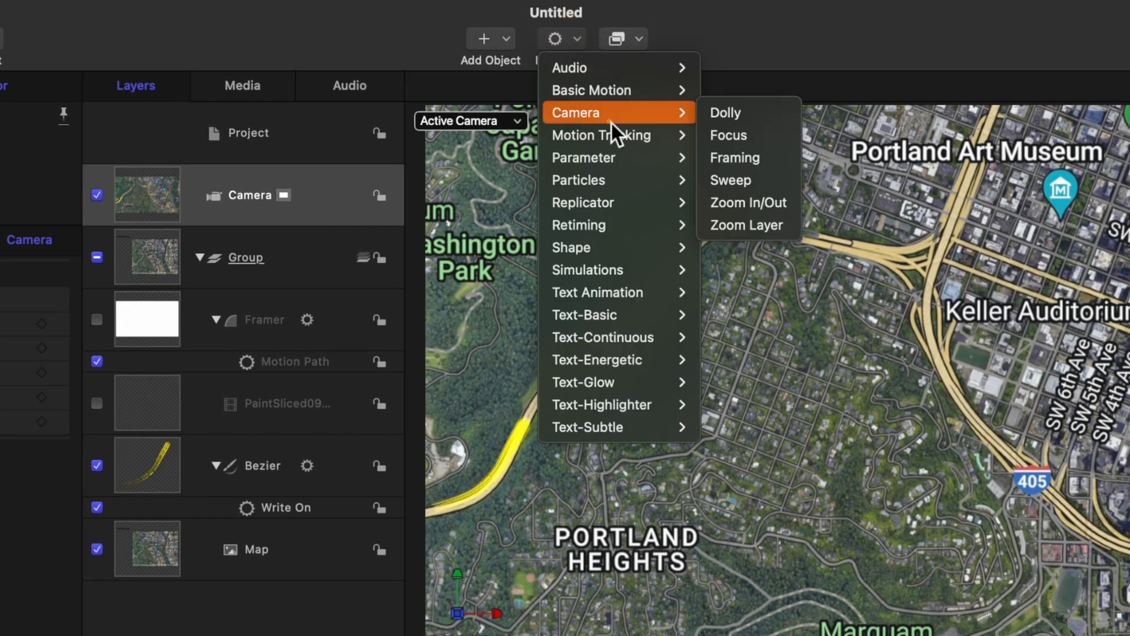
pyautogui.click(735, 158)
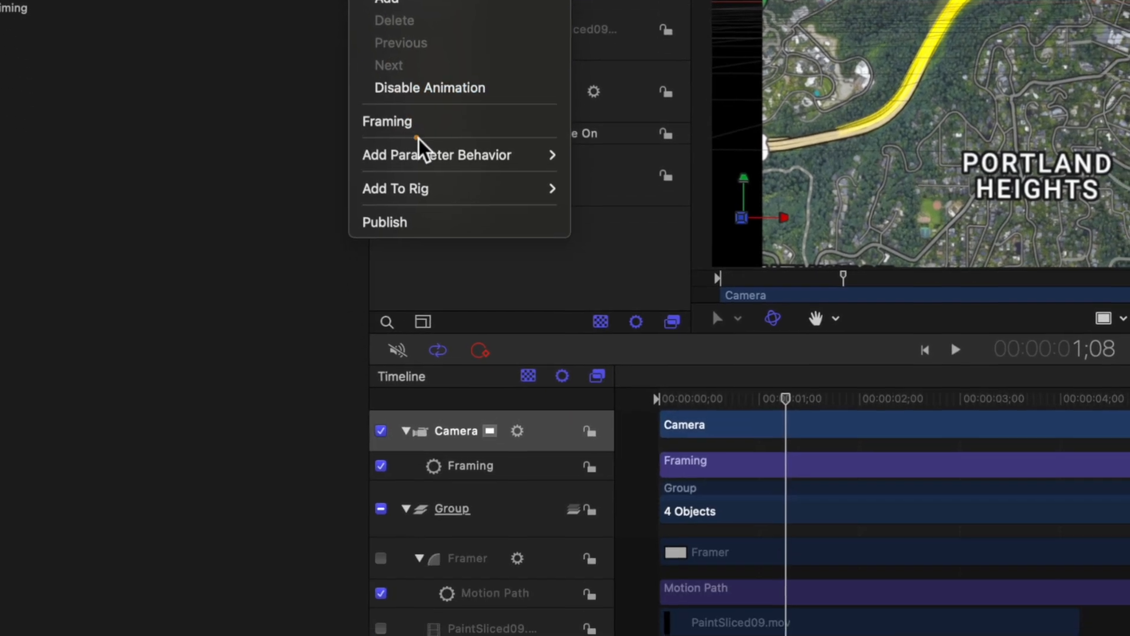
pyautogui.moveTo(437, 154)
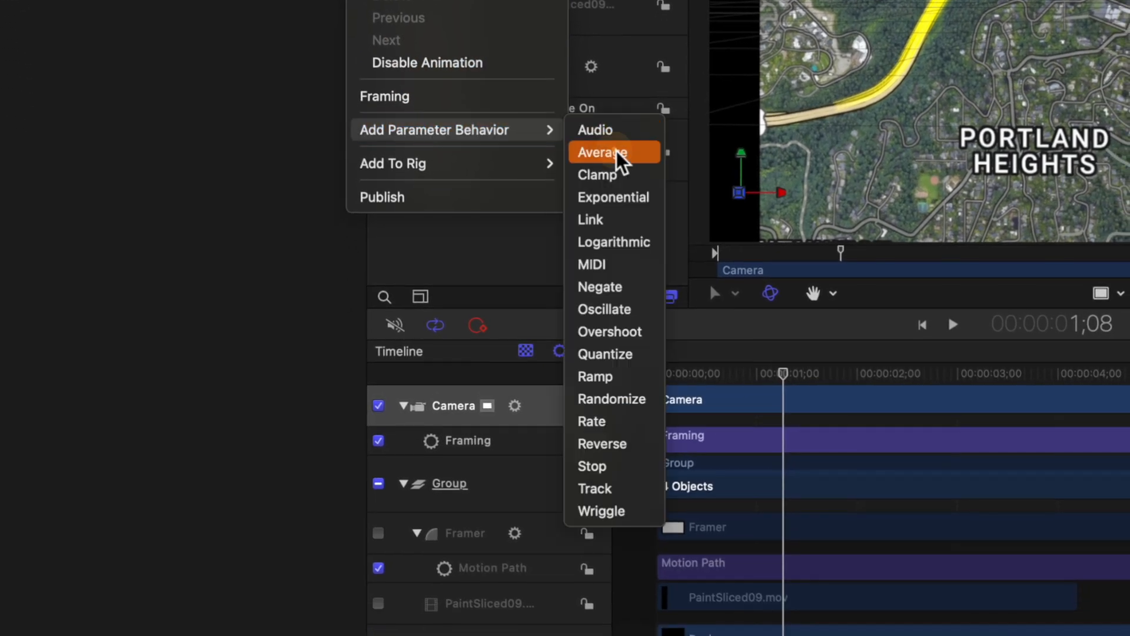
# - Add an Average behavior with window size 20 and drag the framing transition to 0%
pyautogui.click(601, 152)
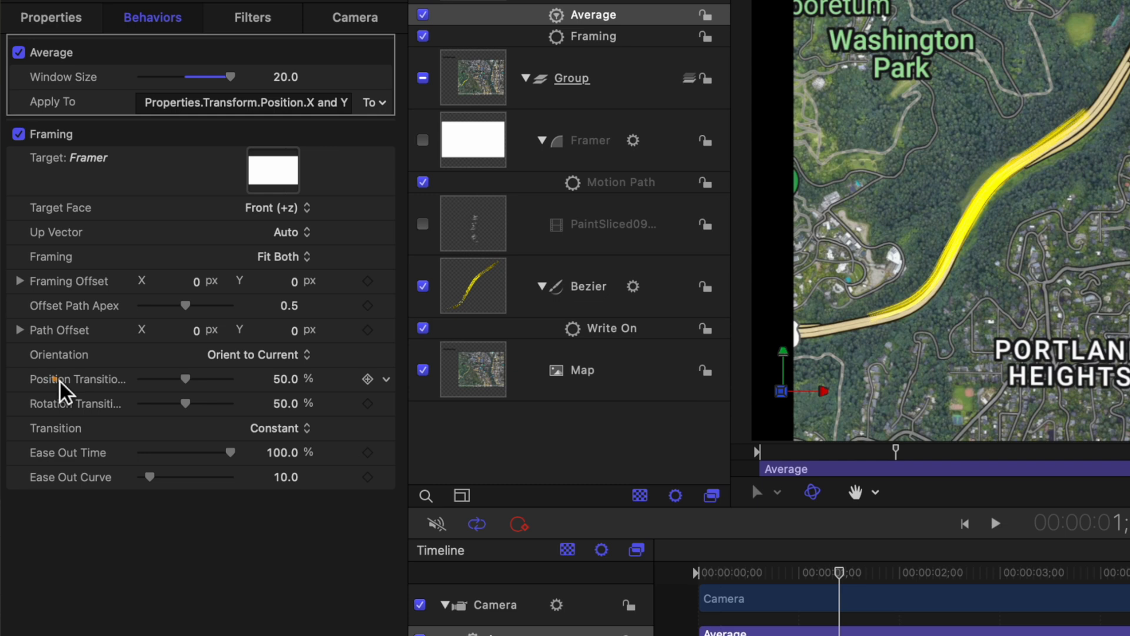
pyautogui.moveTo(186, 378); pyautogui.dragTo(153, 379)
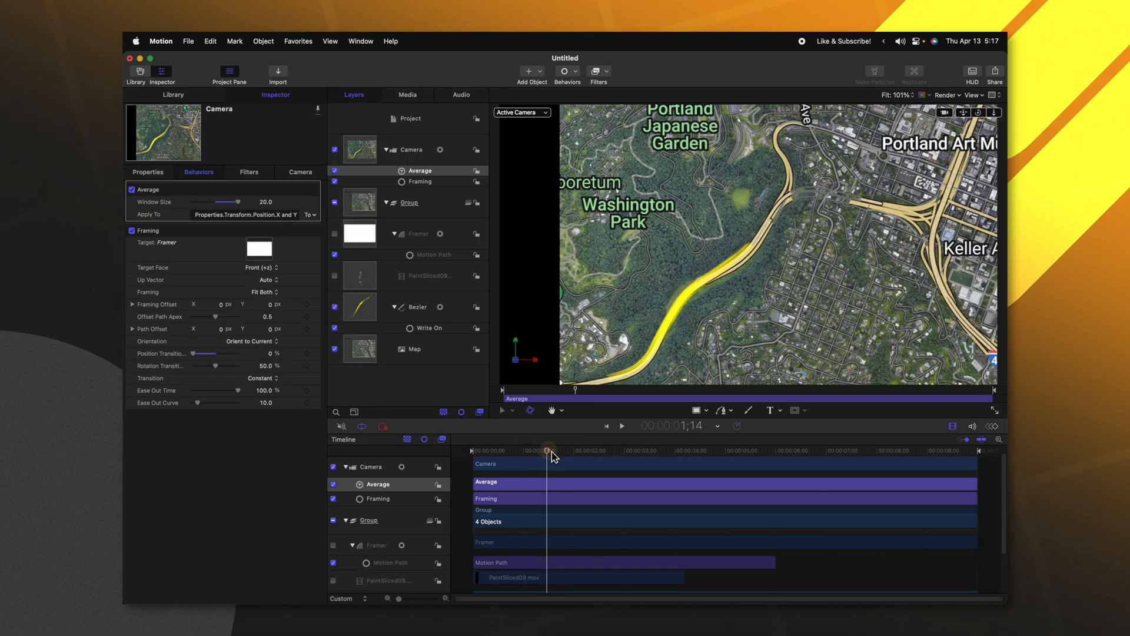
pyautogui.moveTo(550, 450); pyautogui.dragTo(764, 446)
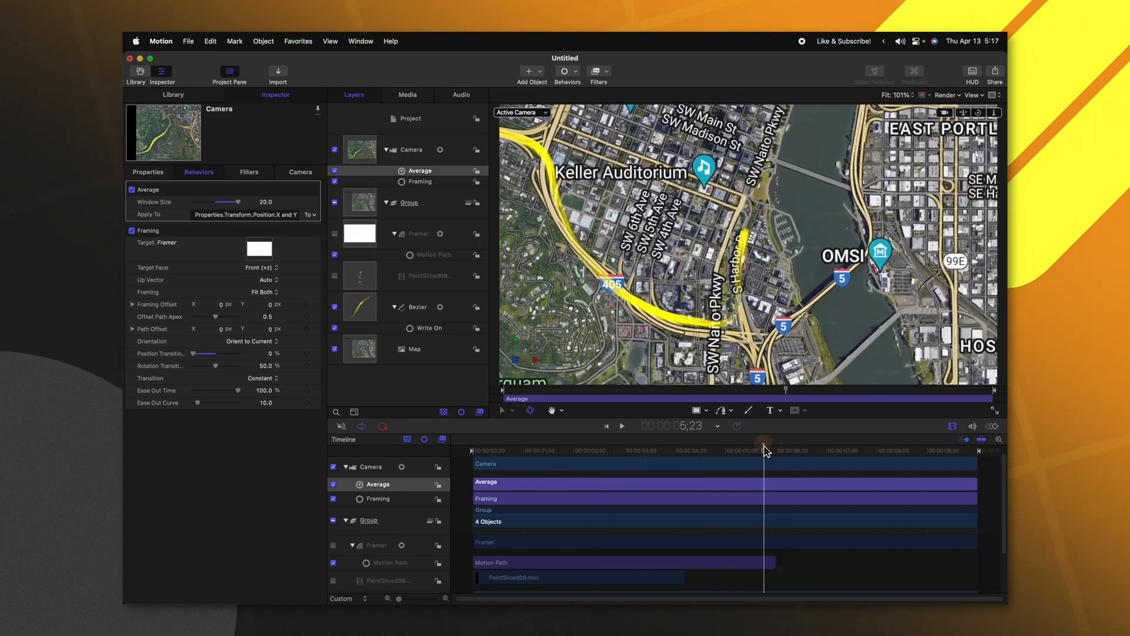
pyautogui.moveTo(764, 442); pyautogui.dragTo(553, 441)
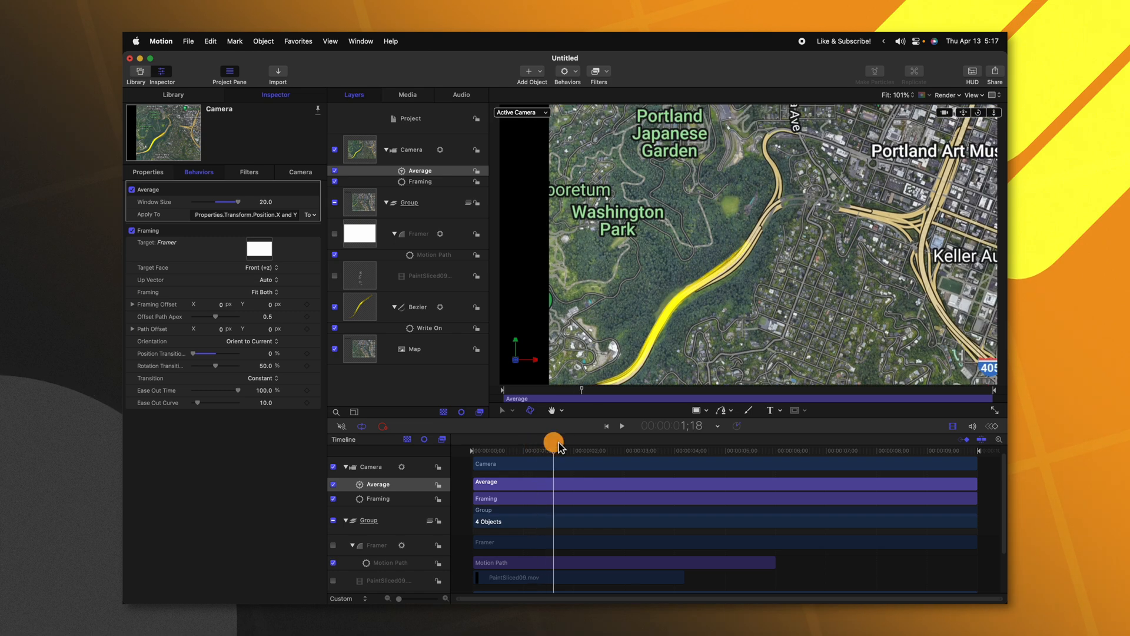
pyautogui.moveTo(553, 440); pyautogui.dragTo(558, 450)
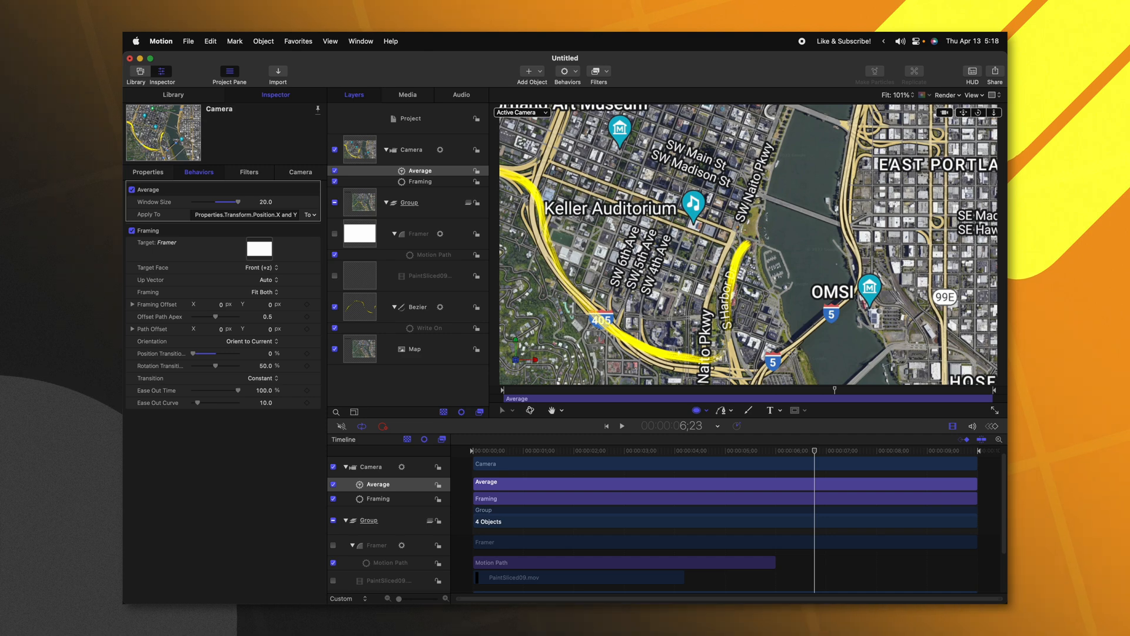
# - Draw a circle marker on the map and set its Position Z to 1.0
pyautogui.click(417, 234)
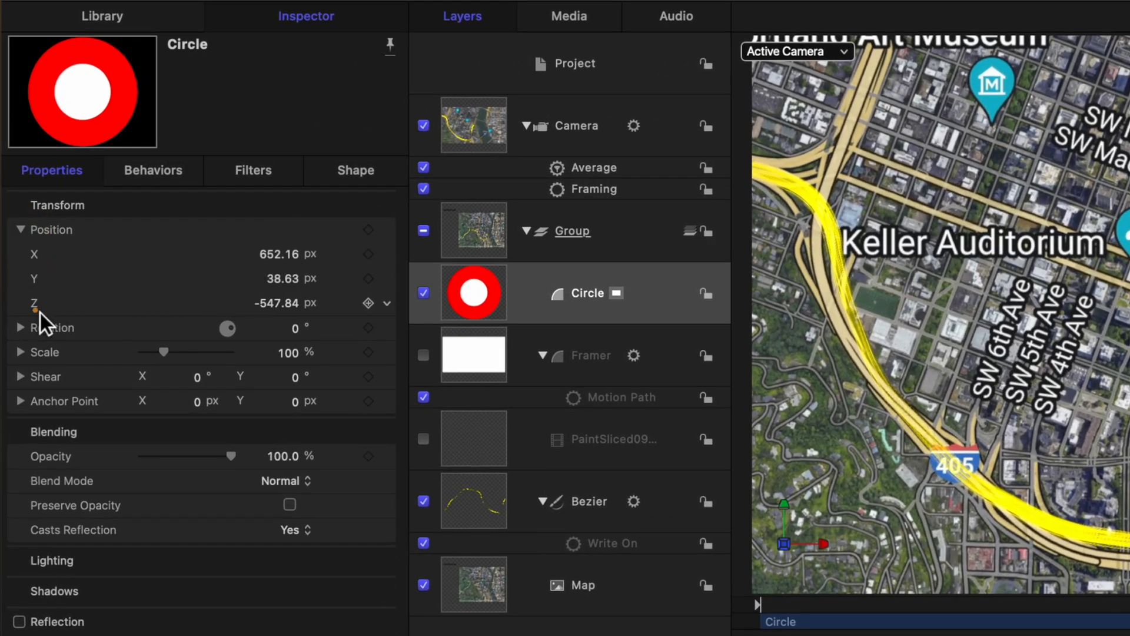
pyautogui.doubleClick(273, 302)
pyautogui.write('1')
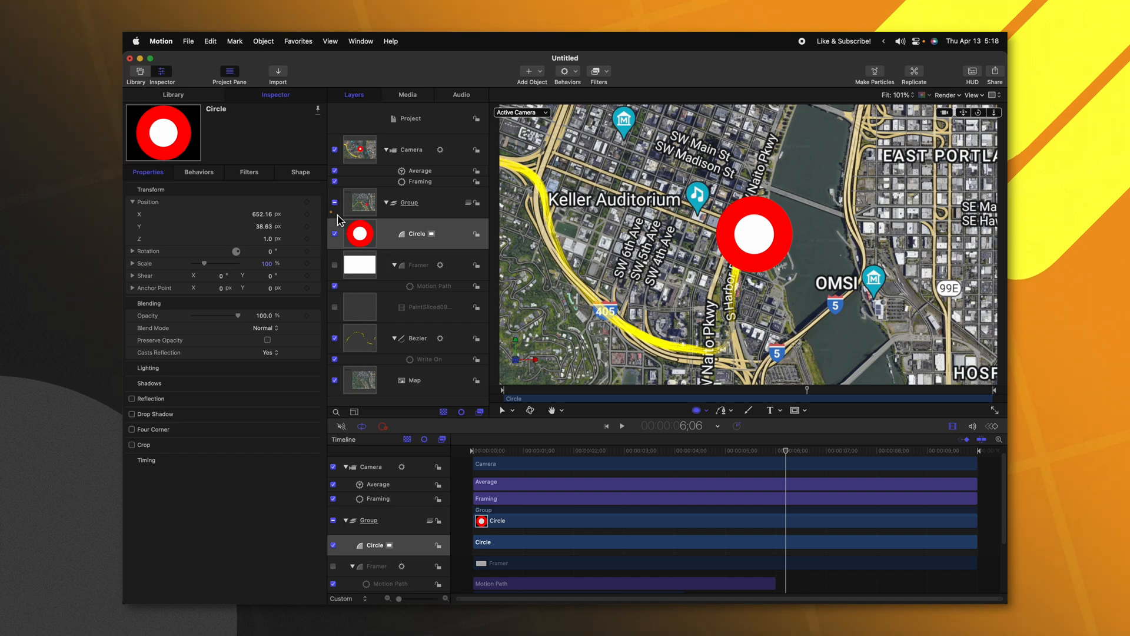
# - Set the Circle layer's in point where the route finishes drawing, then preview
pyautogui.moveTo(786, 451); pyautogui.dragTo(715, 450)
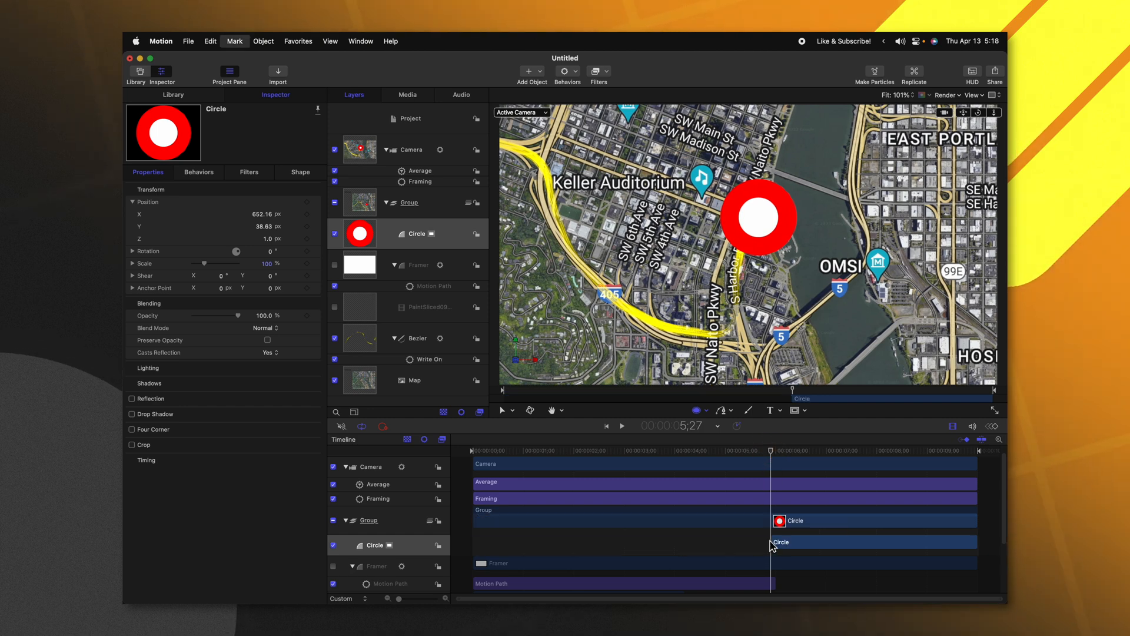
pyautogui.press('i')
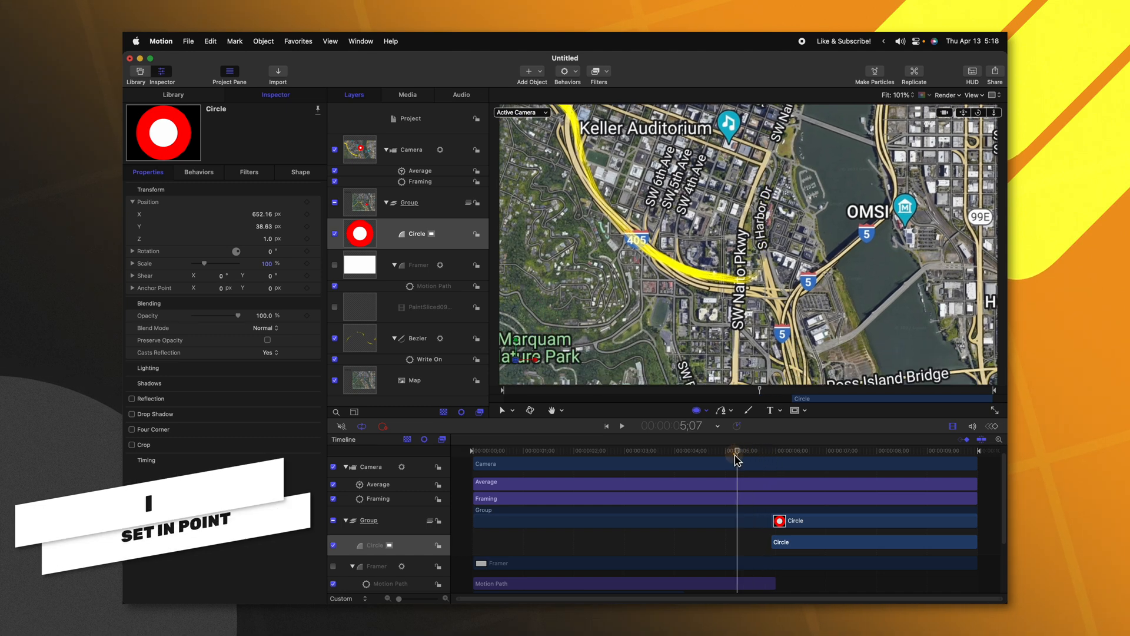
pyautogui.moveTo(735, 459); pyautogui.dragTo(786, 459)
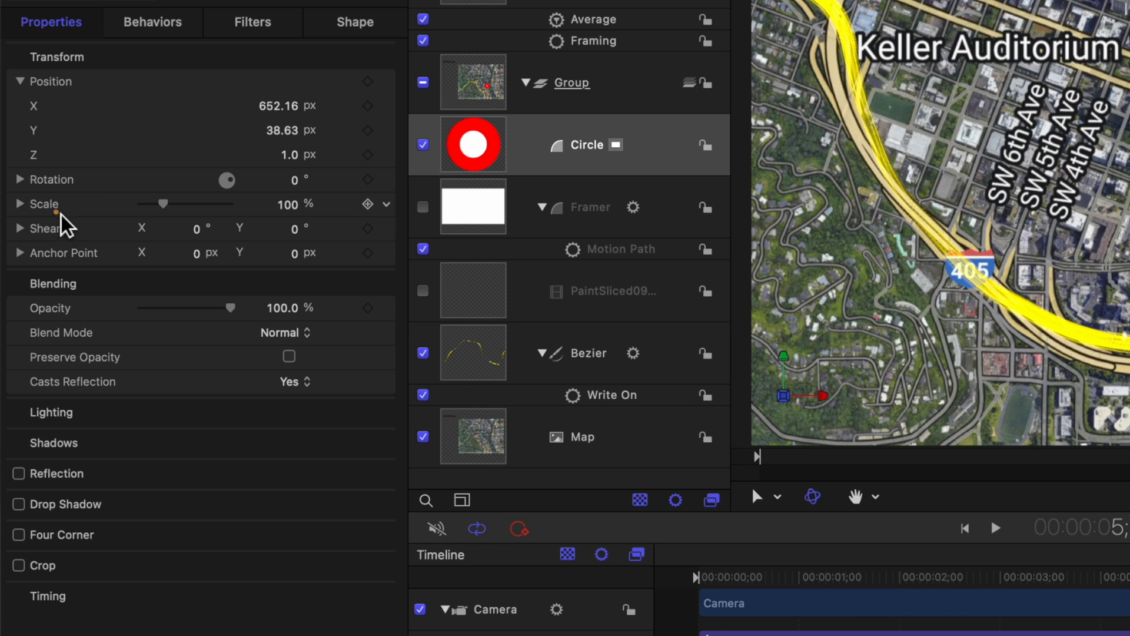
pyautogui.moveTo(289, 221)
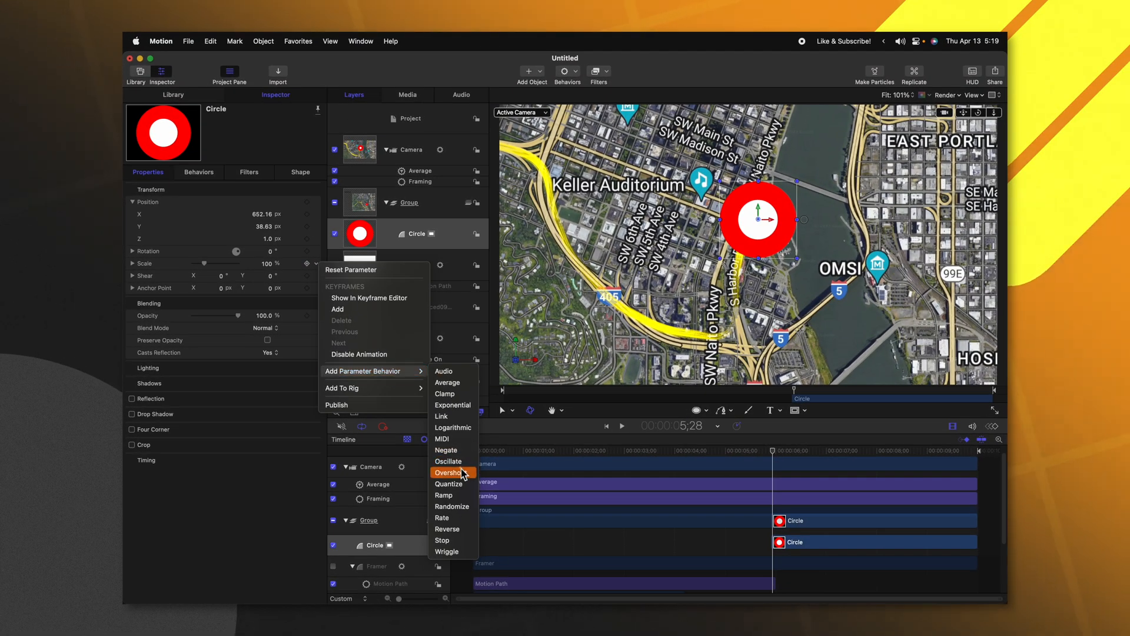
# - Add an Overshoot scale behavior starting at -100% and trim its out point after previewing
pyautogui.click(449, 472)
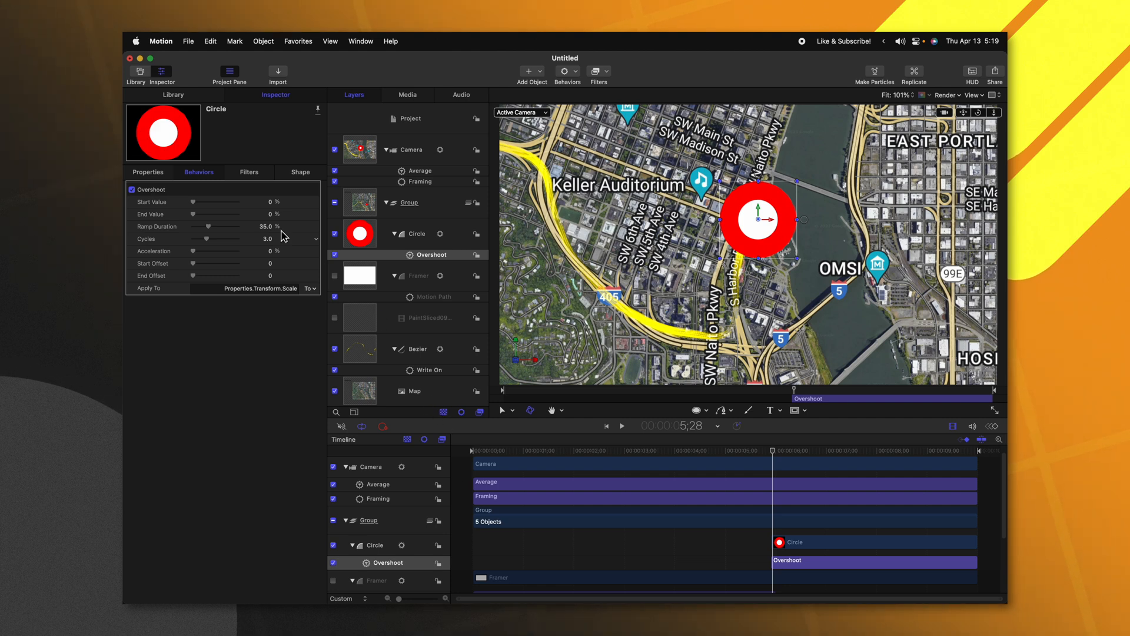
pyautogui.moveTo(252, 205)
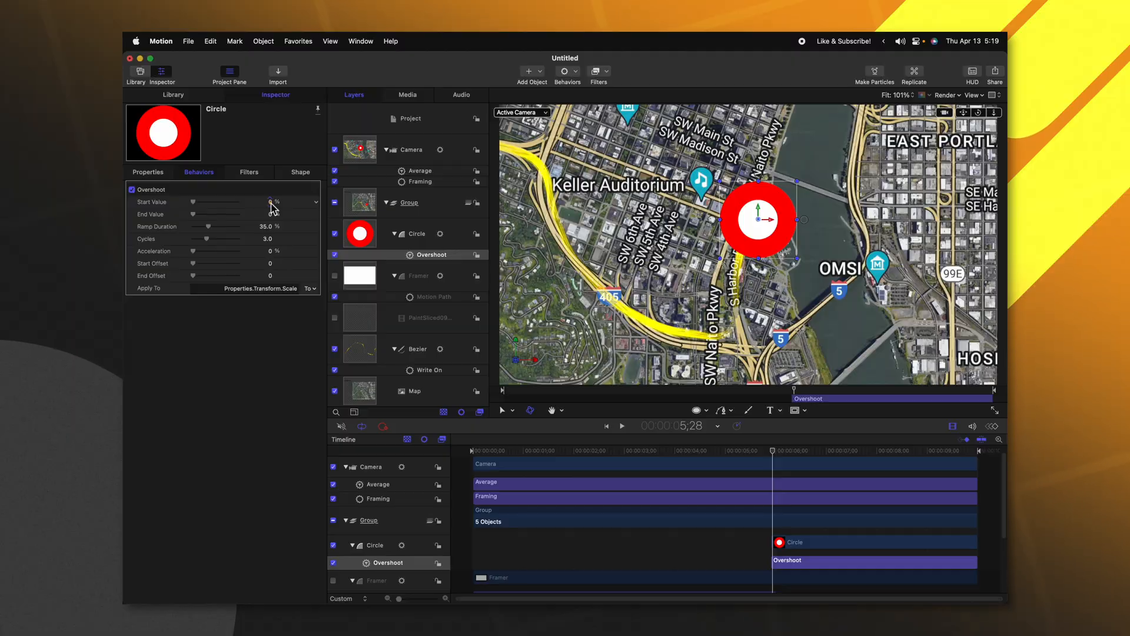
pyautogui.click(273, 202)
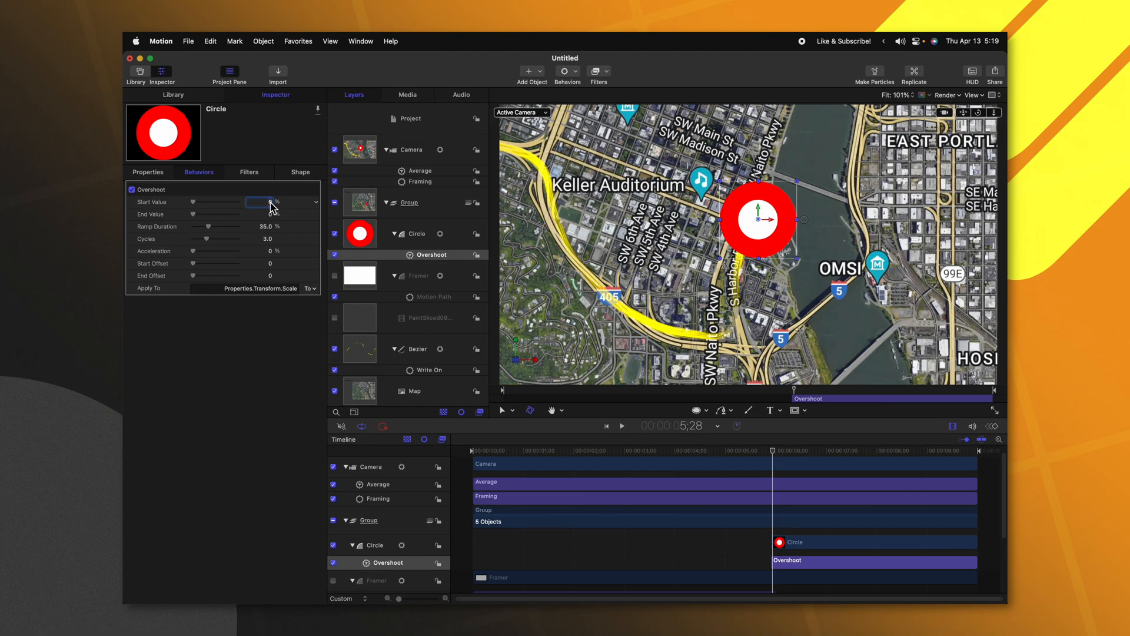
pyautogui.write('-100.0')
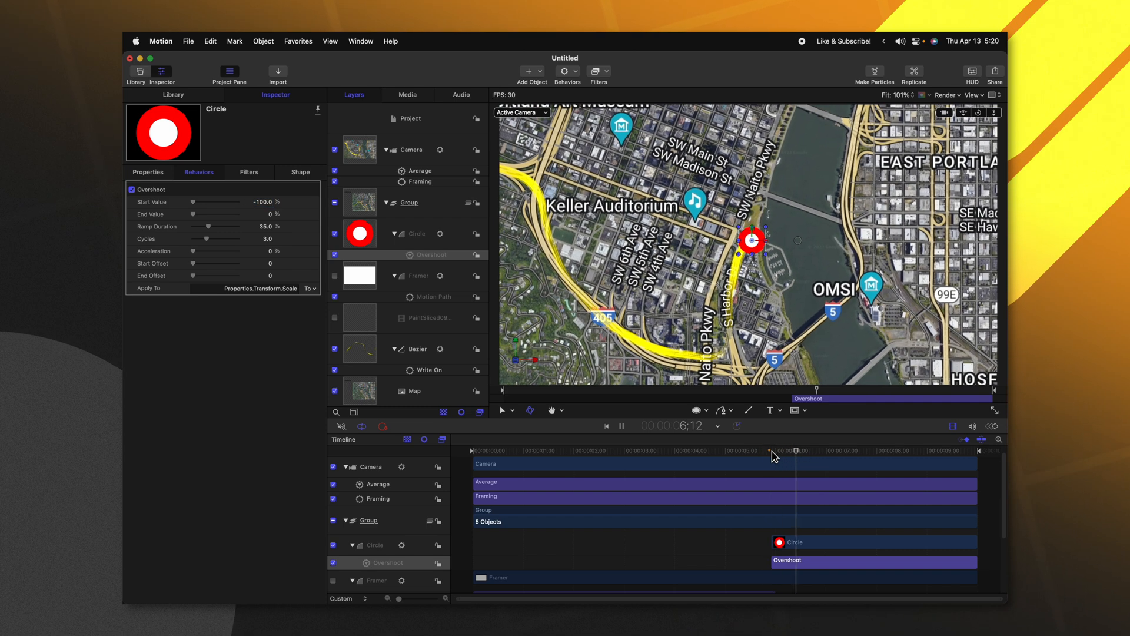
pyautogui.moveTo(775, 451); pyautogui.dragTo(926, 450)
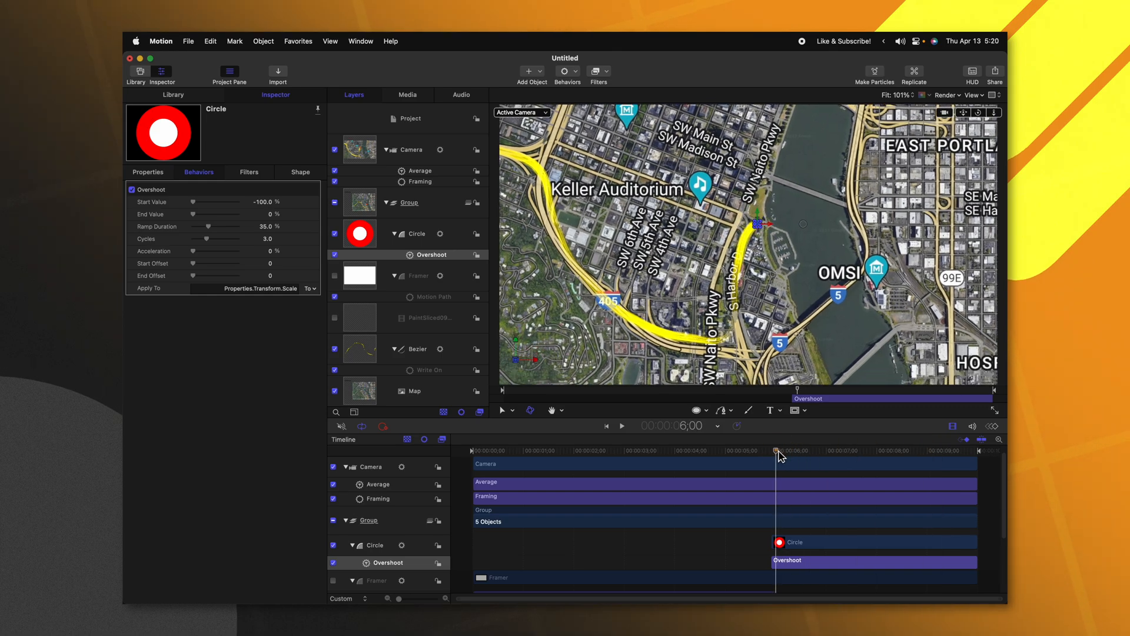
pyautogui.moveTo(777, 450); pyautogui.dragTo(798, 451)
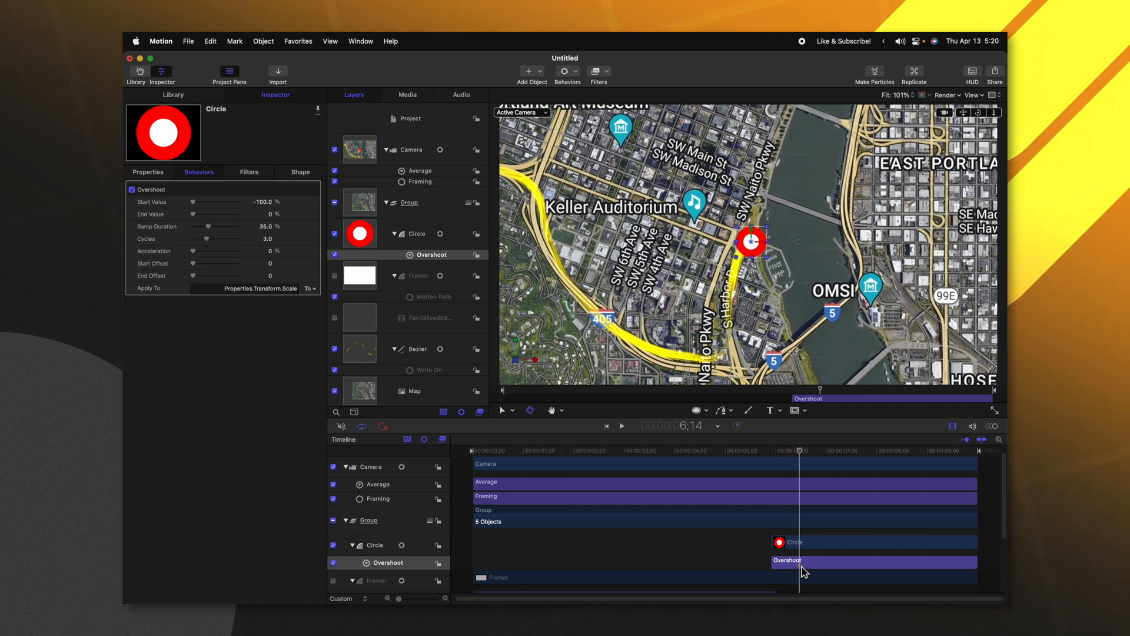
pyautogui.press('o')
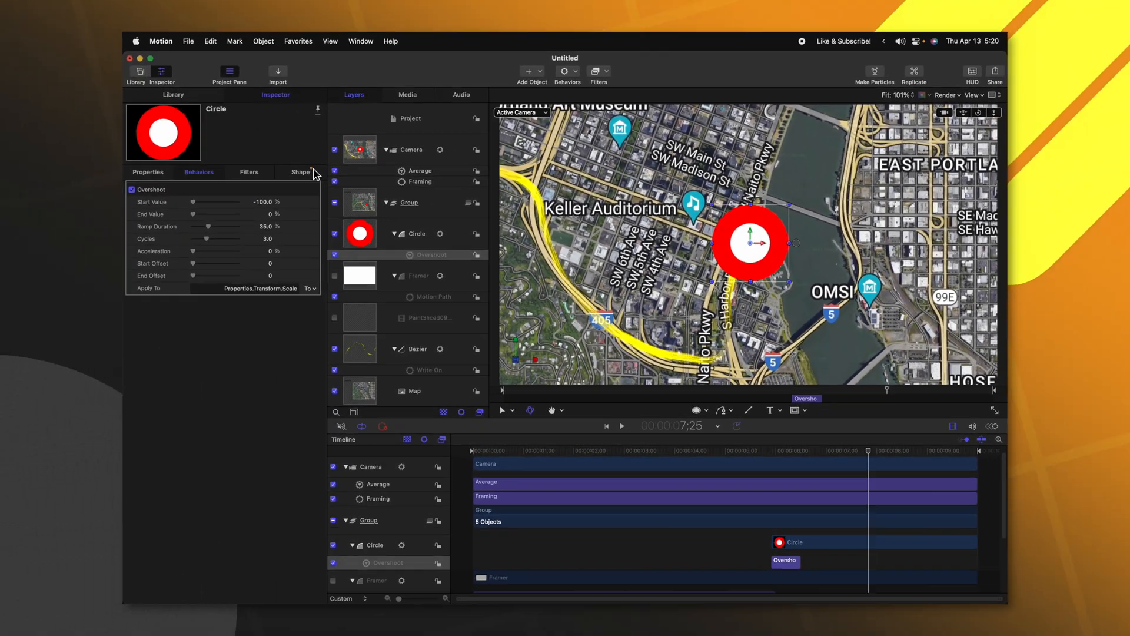
# - Thin the circle's outline, remove its white fill, and browse the shape style presets
pyautogui.click(299, 173)
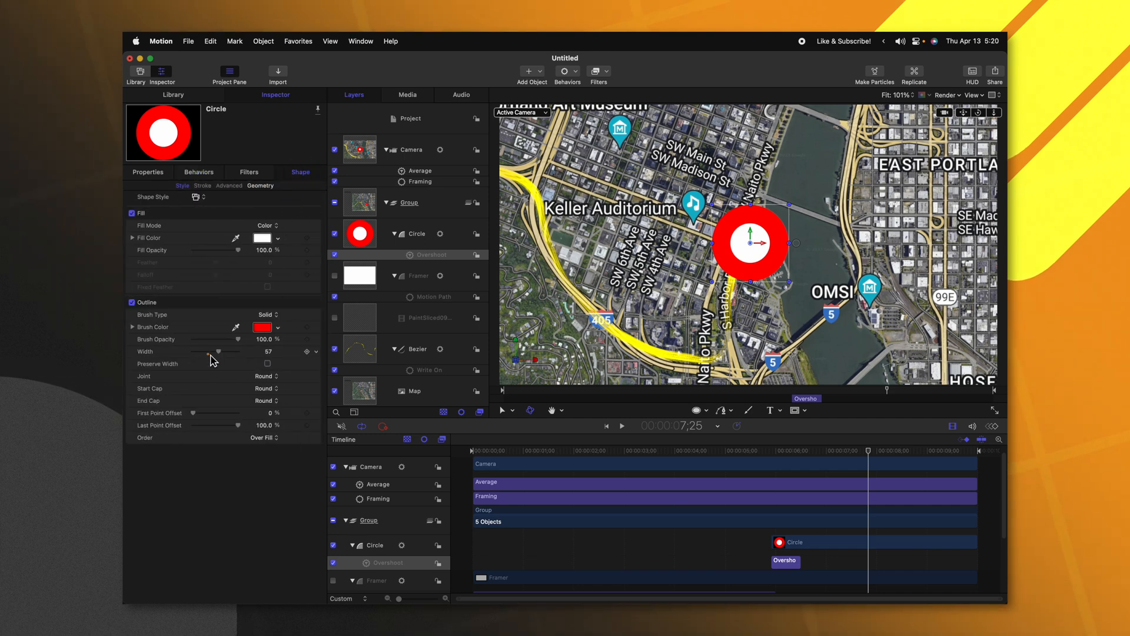
pyautogui.moveTo(219, 351); pyautogui.dragTo(195, 351)
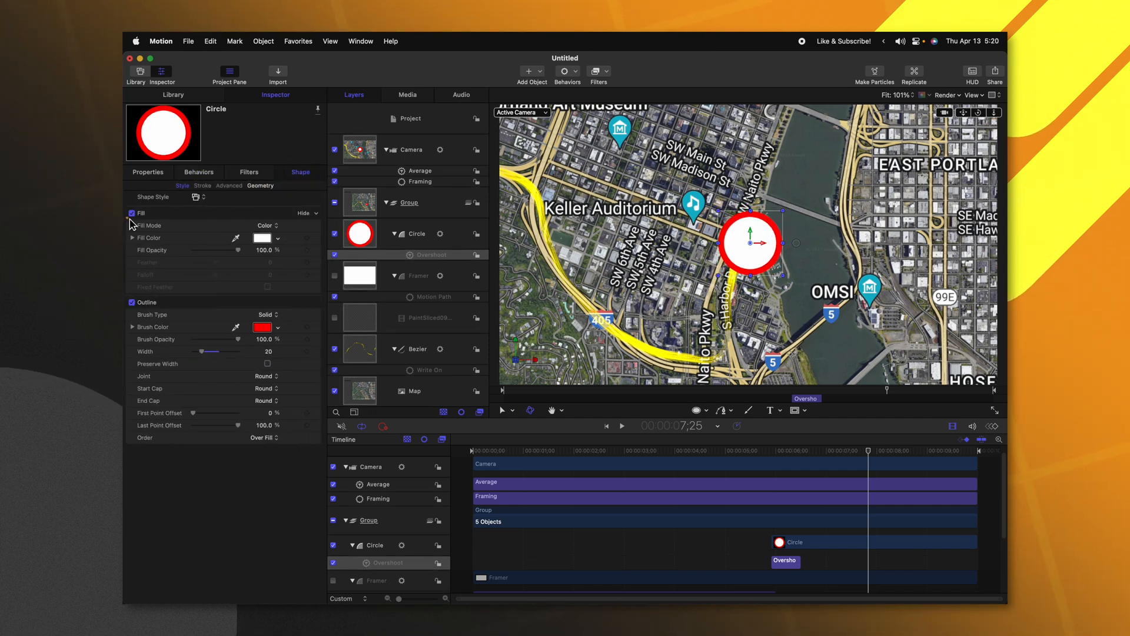
pyautogui.click(132, 213)
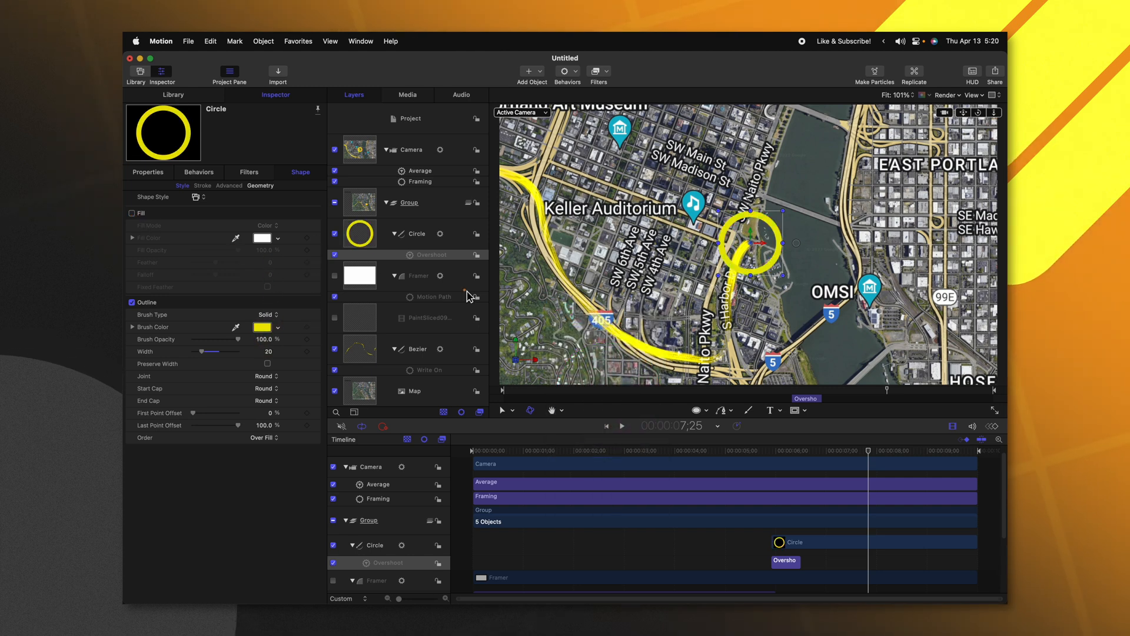
pyautogui.click(204, 197)
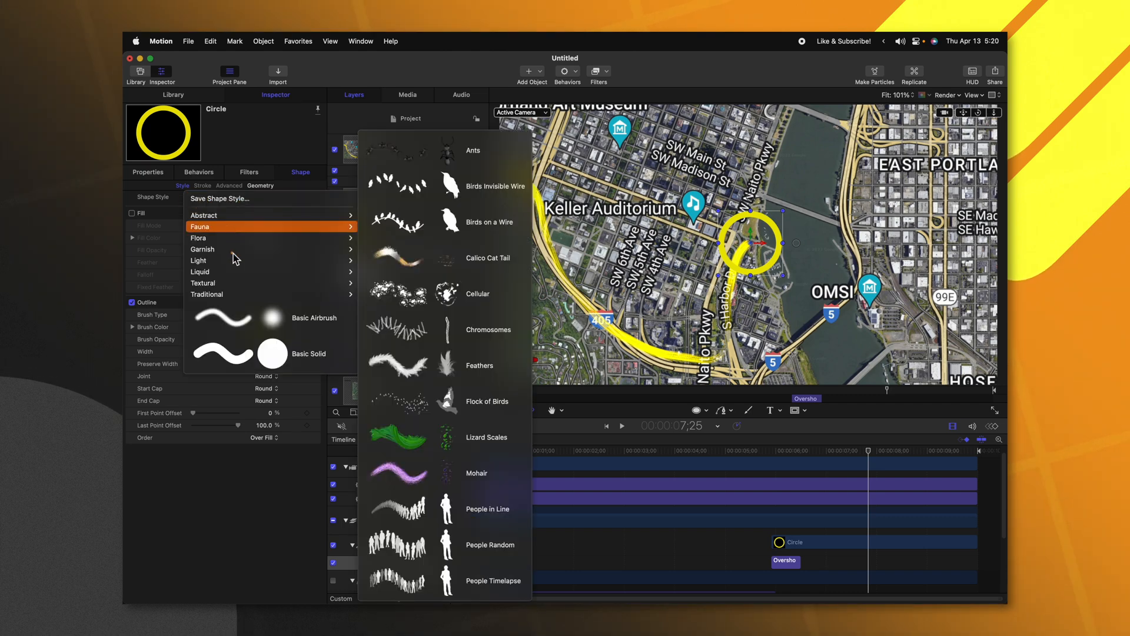